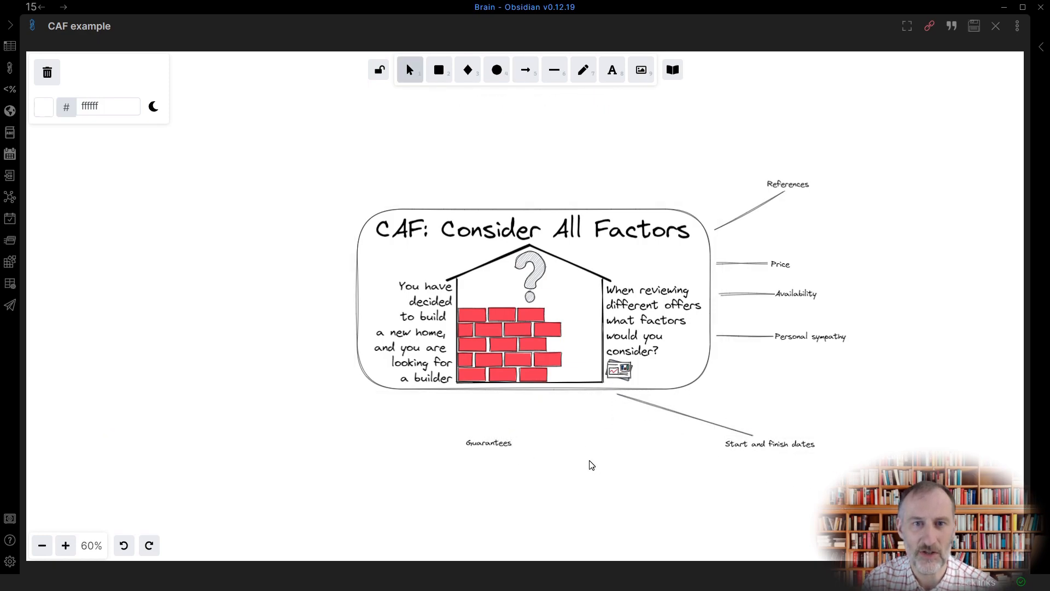
Step: Add a 'Years of experience' label to the CAF diagram
{"action": "type", "text": "Years of e"}
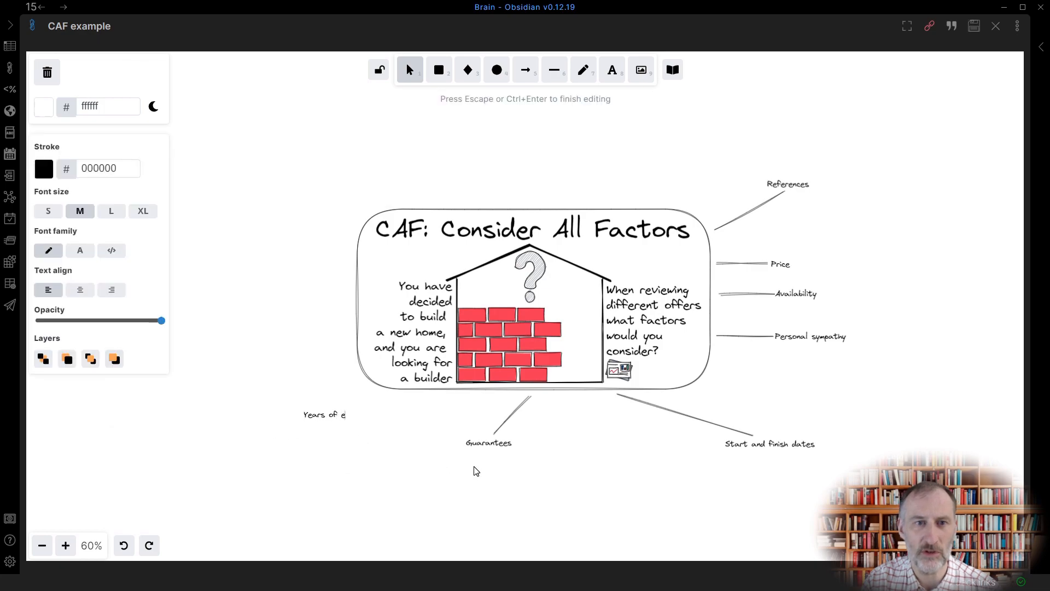
{"action": "type", "text": "xperience"}
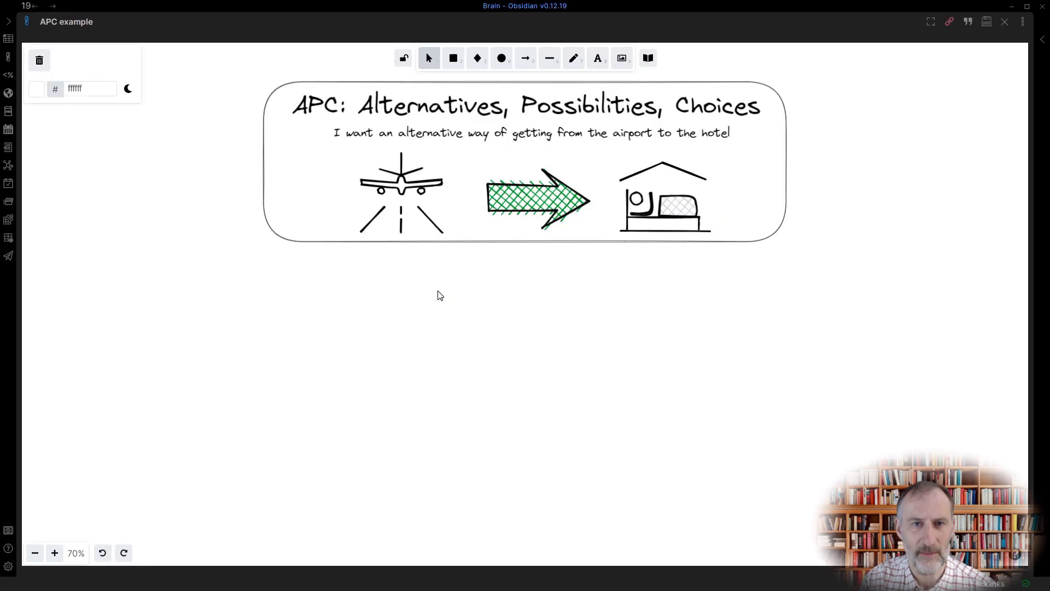
Step: Write the note 'Grab a cab and pay with my card' and insert a taxi drawing
{"action": "type", "text": "Grab a cab and"}
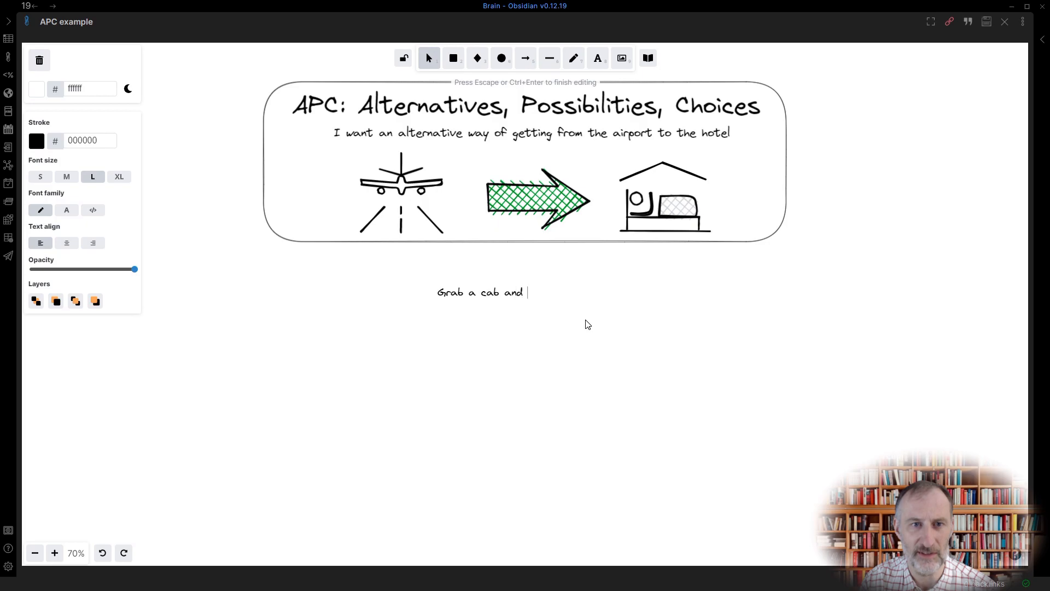
{"action": "type", "text": "pay with my card"}
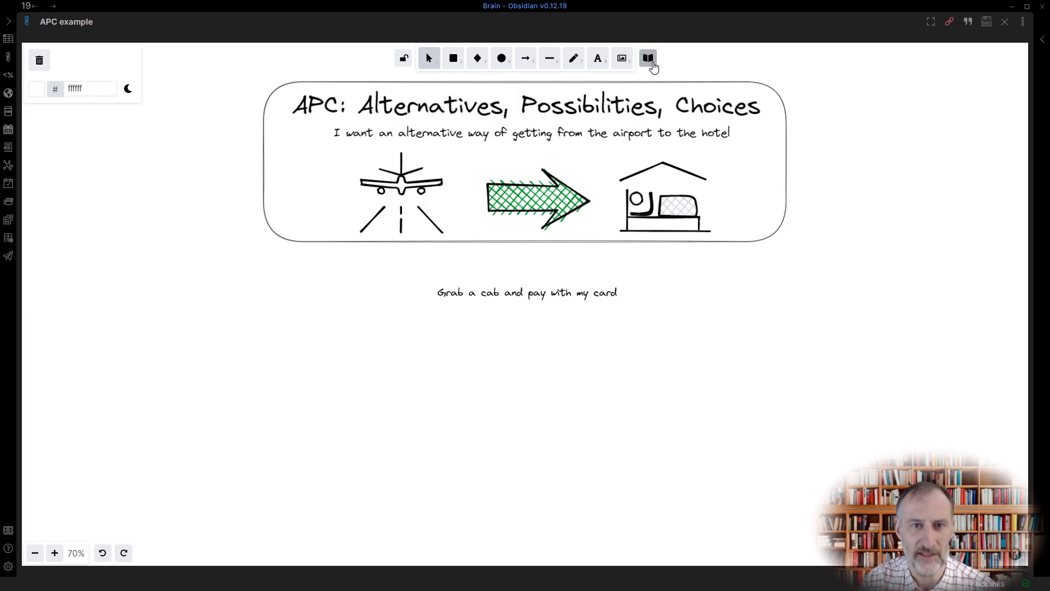
{"action": "left_click", "coordinate": [647, 57]}
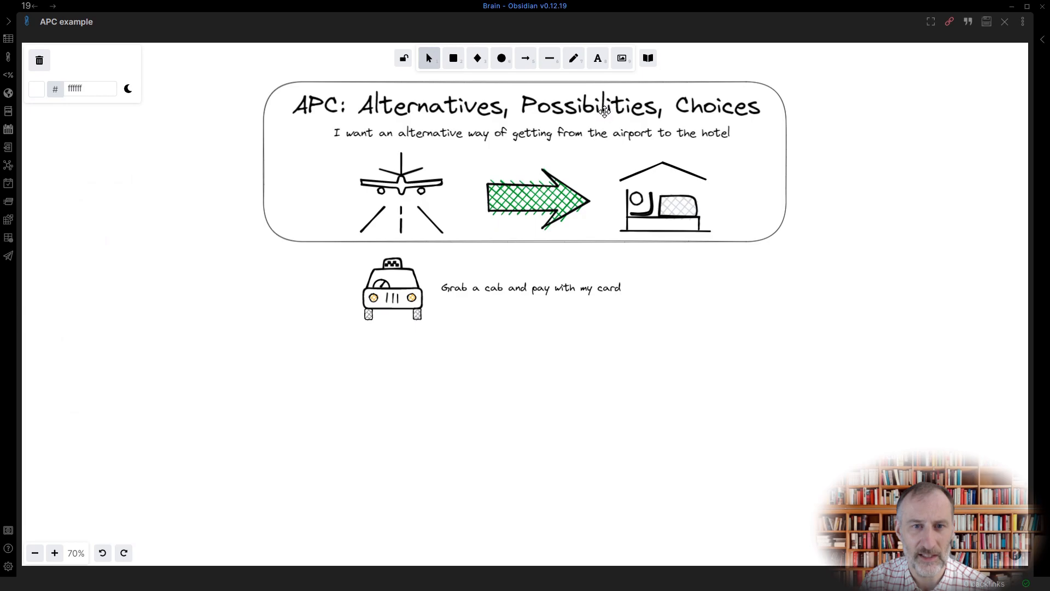
Step: Insert a credit card drawing, shrink it beside the taxi, and strike it with a red line
{"action": "left_click", "coordinate": [647, 57]}
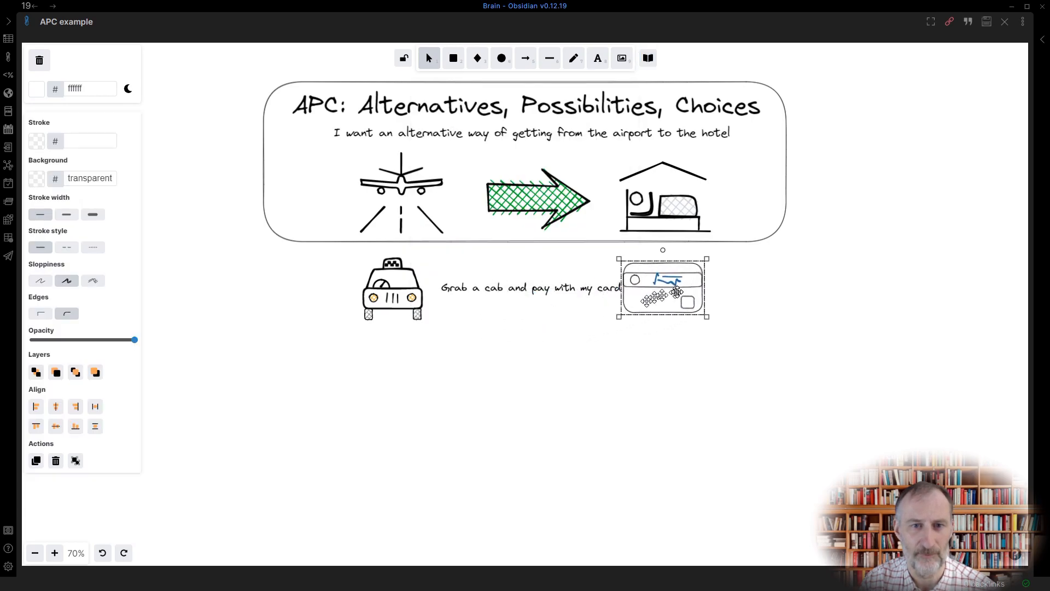
{"action": "left_click_drag", "start_coordinate": [662, 288], "coordinate": [686, 291]}
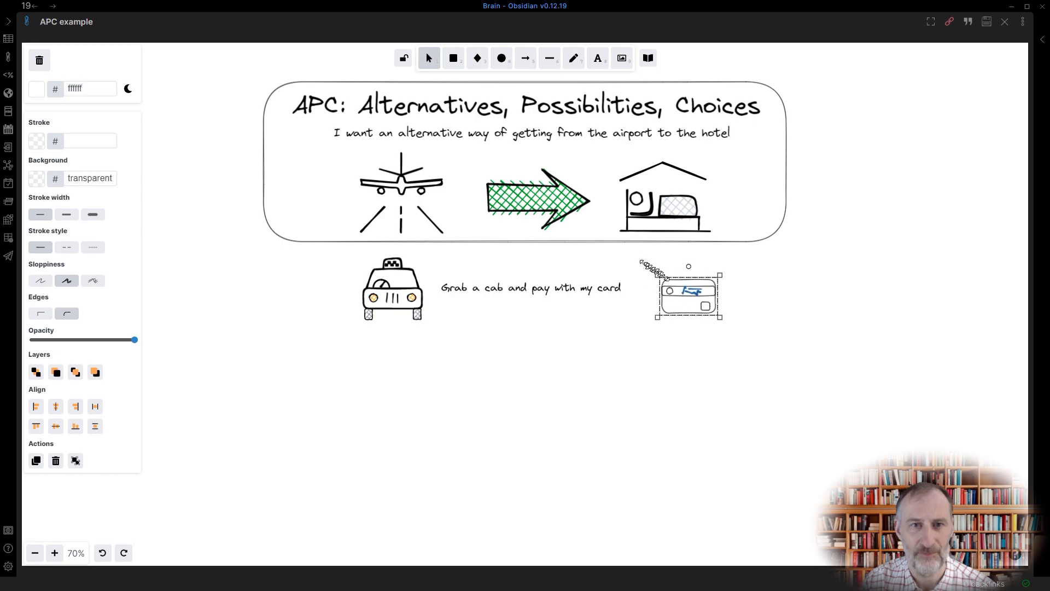
{"action": "left_click_drag", "start_coordinate": [686, 291], "coordinate": [440, 268]}
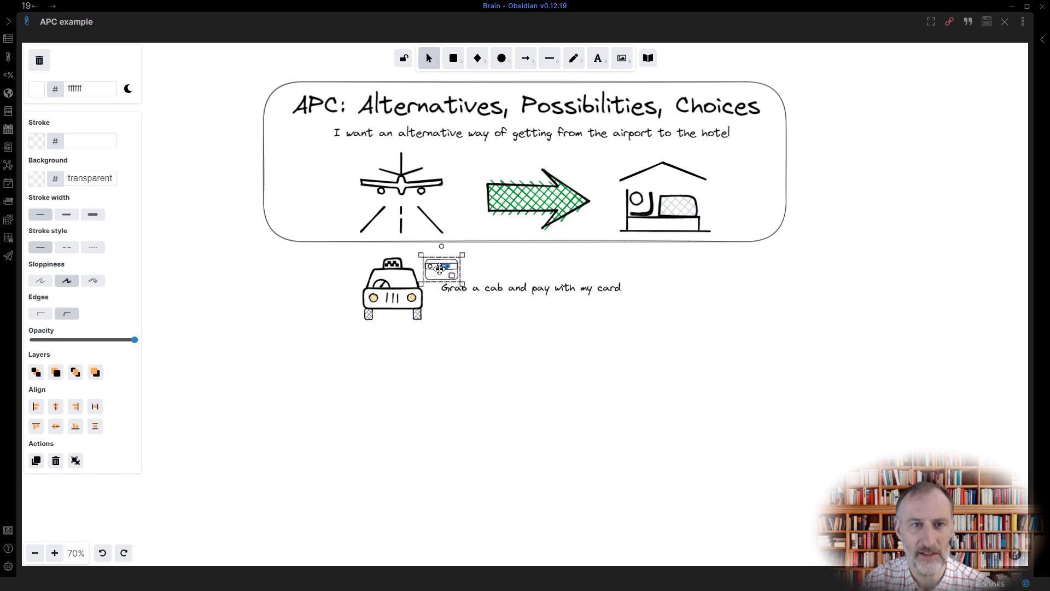
{"action": "left_click", "coordinate": [549, 57]}
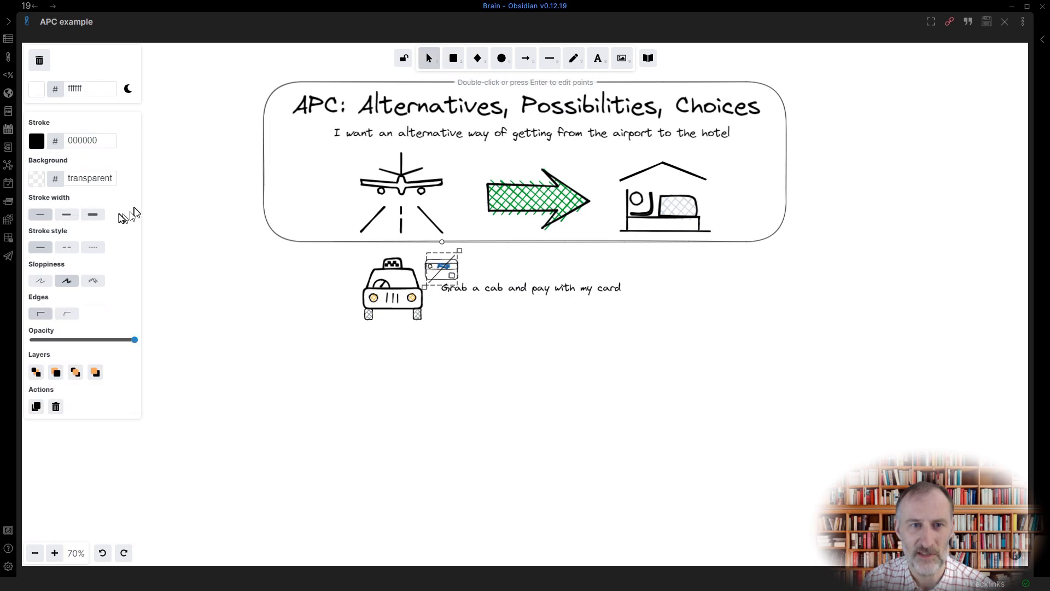
{"action": "left_click", "coordinate": [36, 140]}
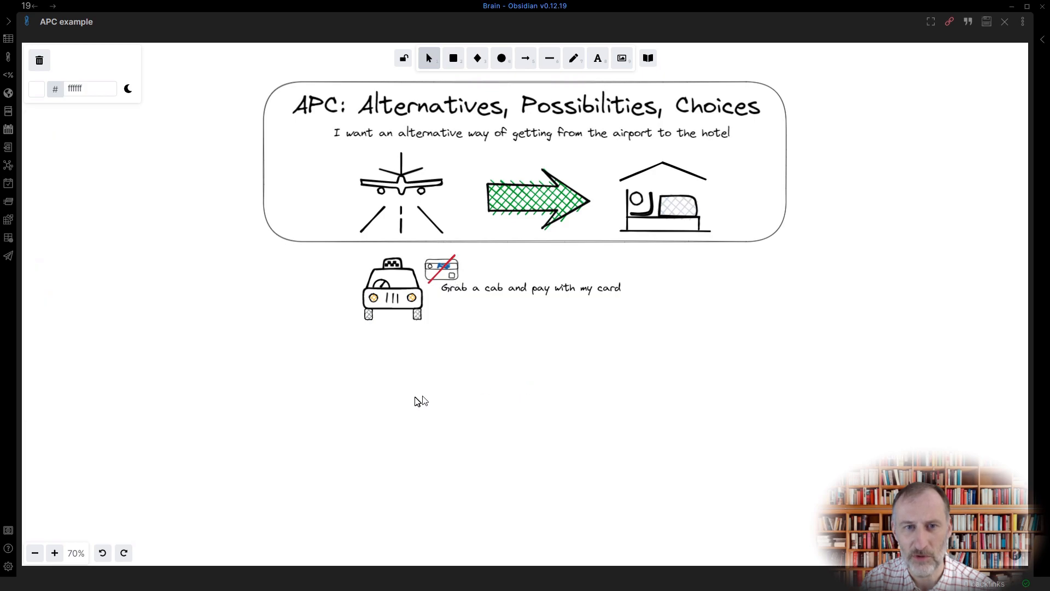
Step: Set the text tool colour back to black
{"action": "left_click", "coordinate": [596, 57]}
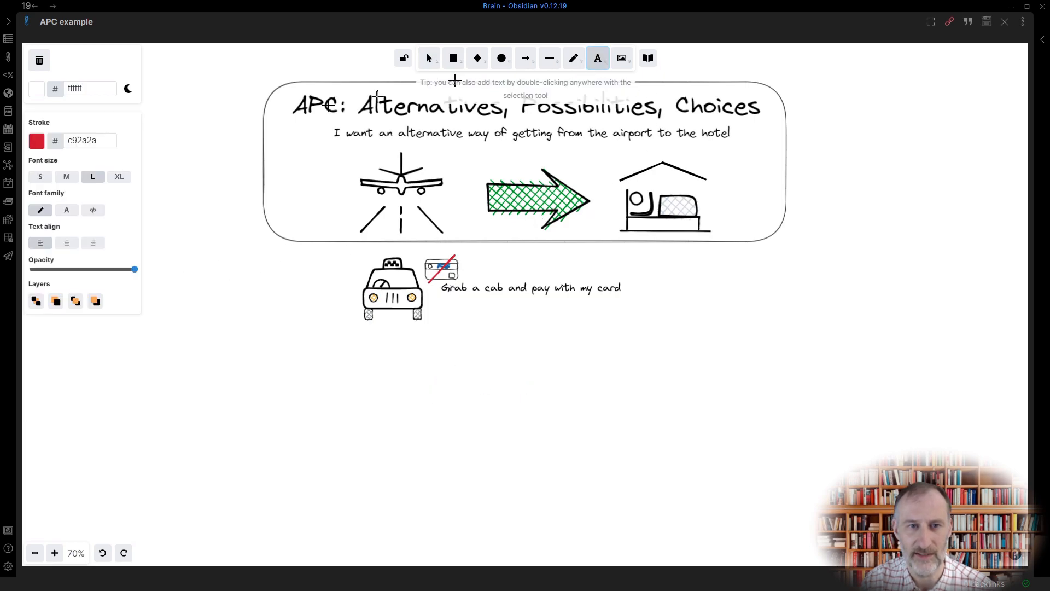
{"action": "left_click", "coordinate": [36, 140]}
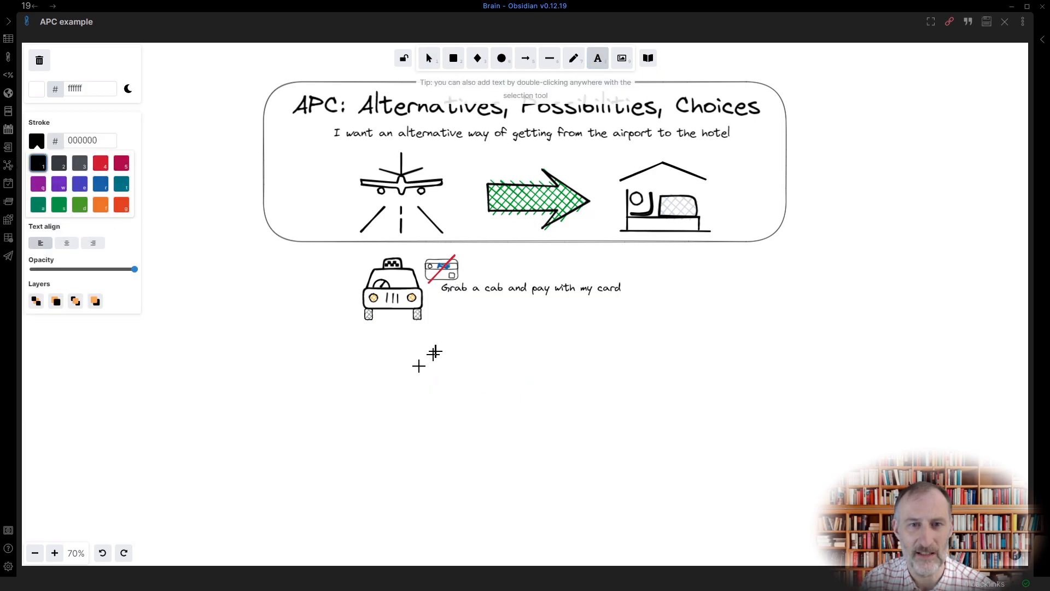
{"action": "left_click", "coordinate": [427, 58]}
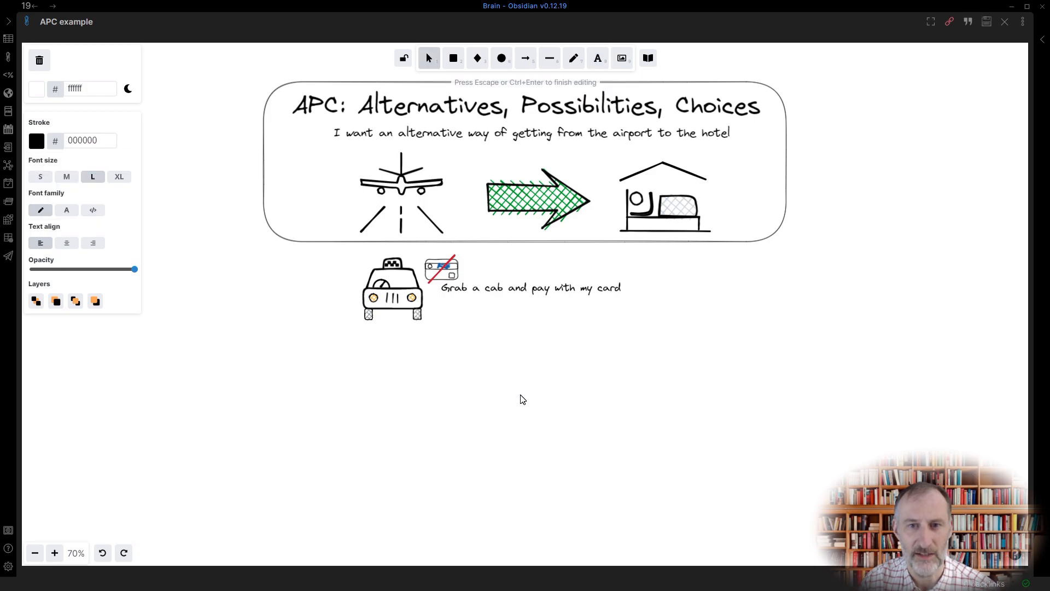
Step: Add the note 'Walk to the hotel' with a shrunken footprints drawing beside it
{"action": "type", "text": "Walk to the hotl"}
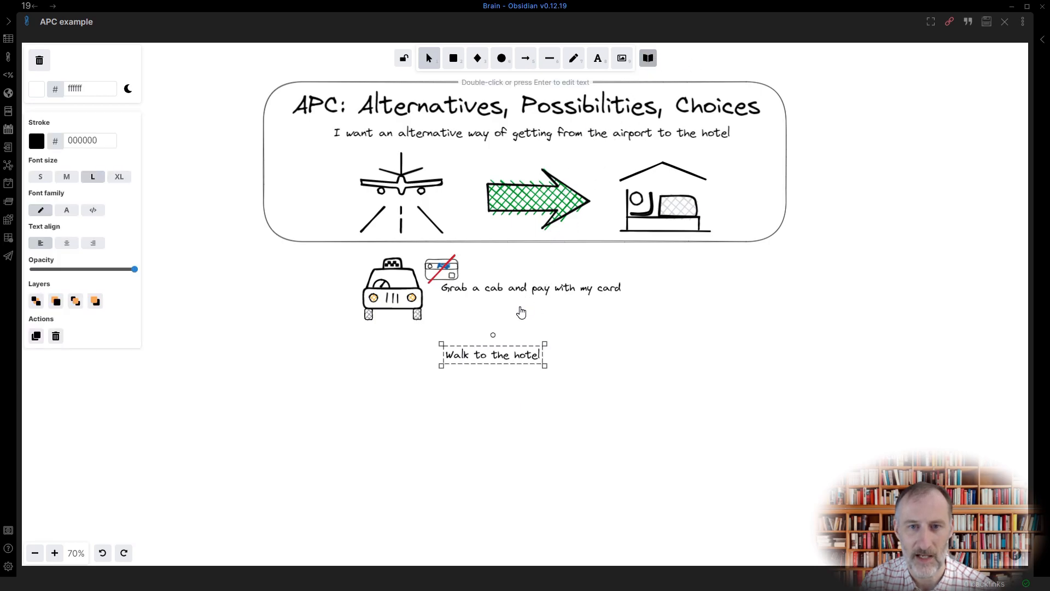
{"action": "left_click", "coordinate": [647, 57]}
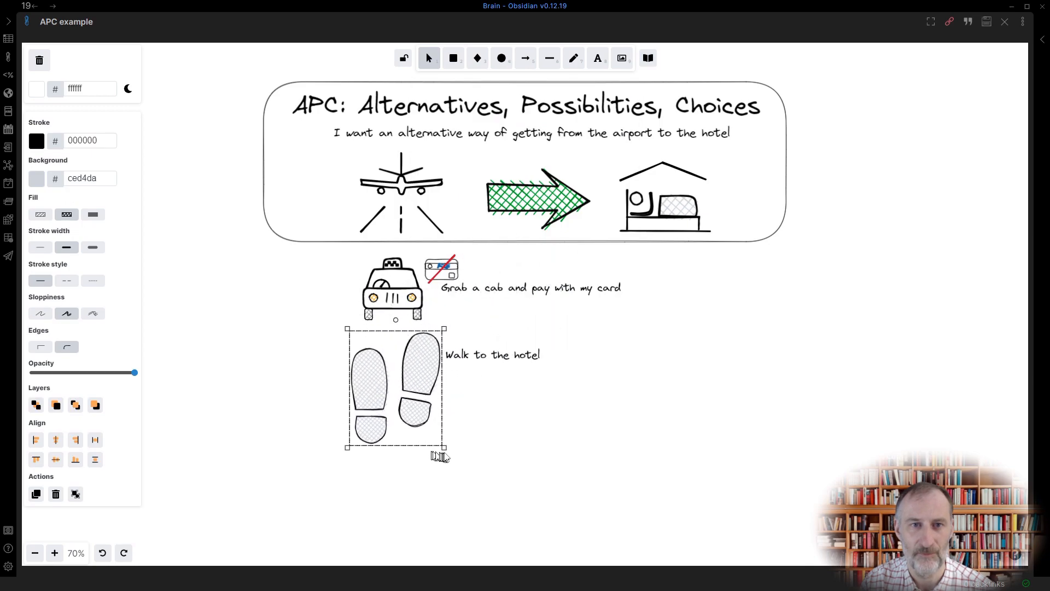
{"action": "left_click_drag", "start_coordinate": [440, 456], "coordinate": [396, 368]}
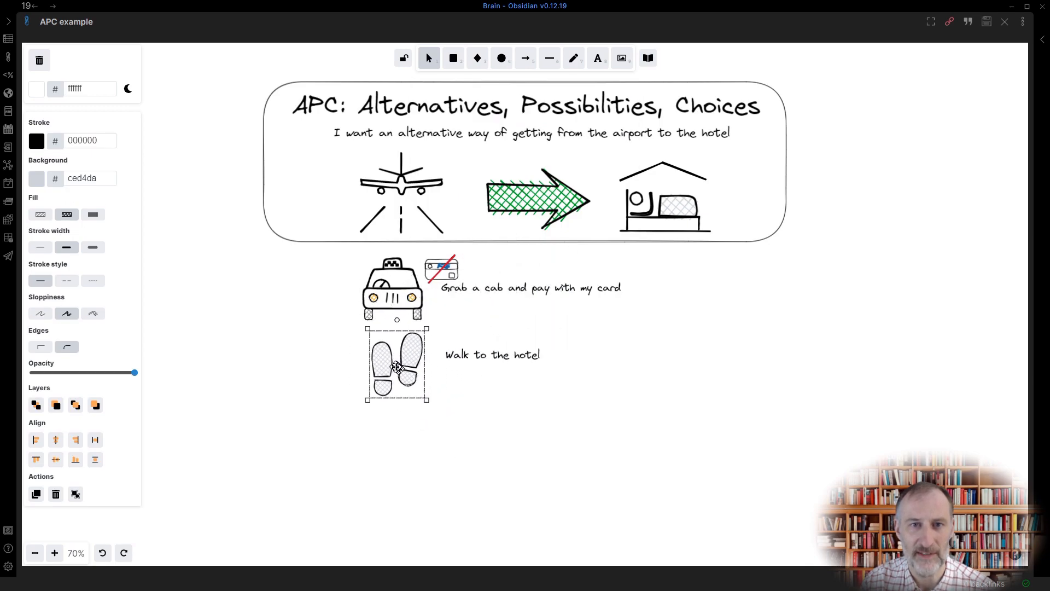
Step: Add the note 'Get cash from an ATM' with a resized ATM drawing beside it
{"action": "left_click", "coordinate": [503, 420]}
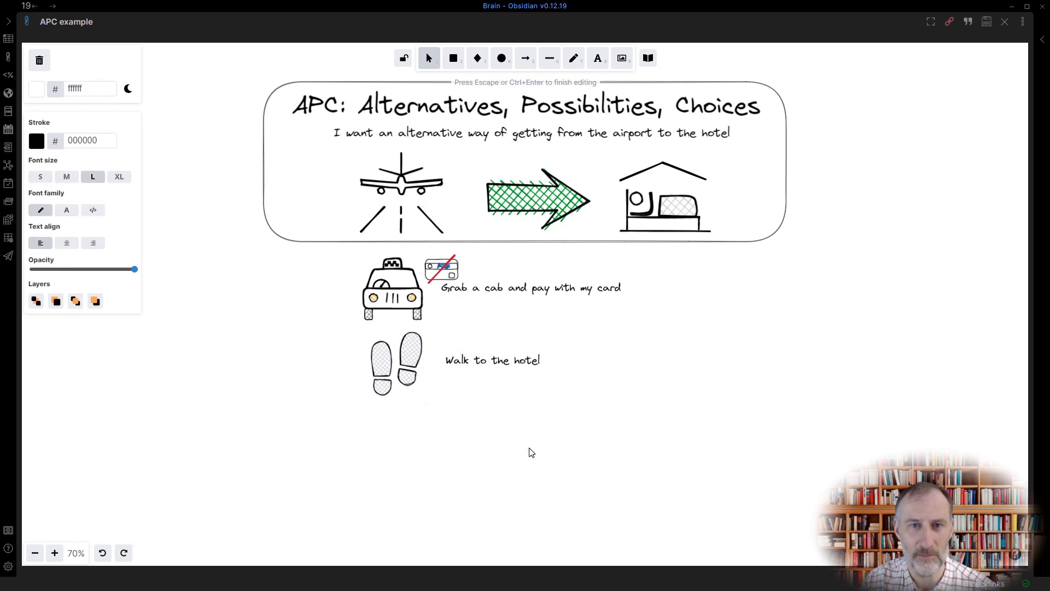
{"action": "type", "text": "Get cash"}
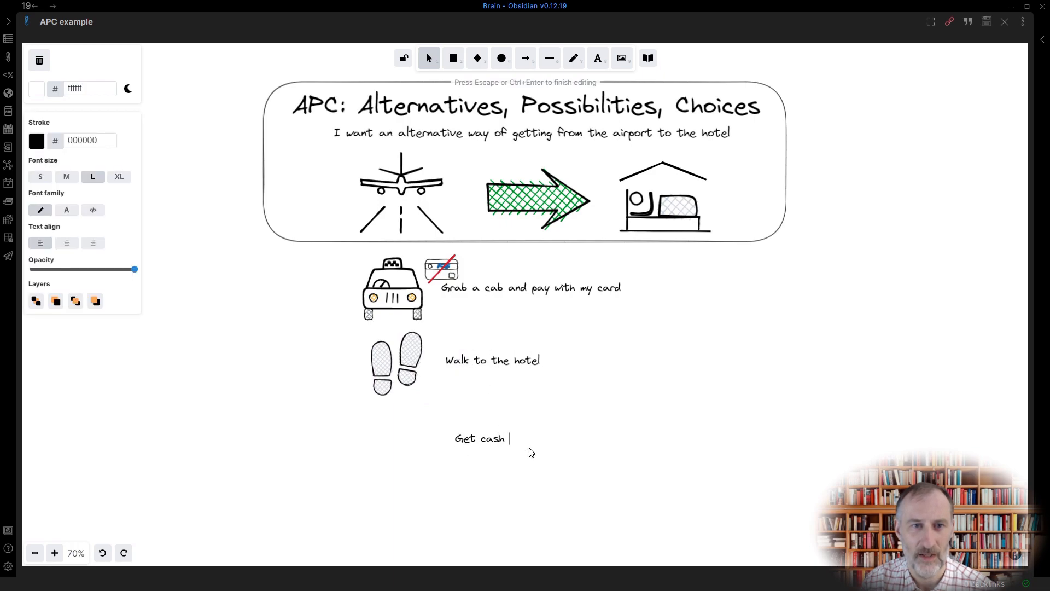
{"action": "type", "text": "from an ATM"}
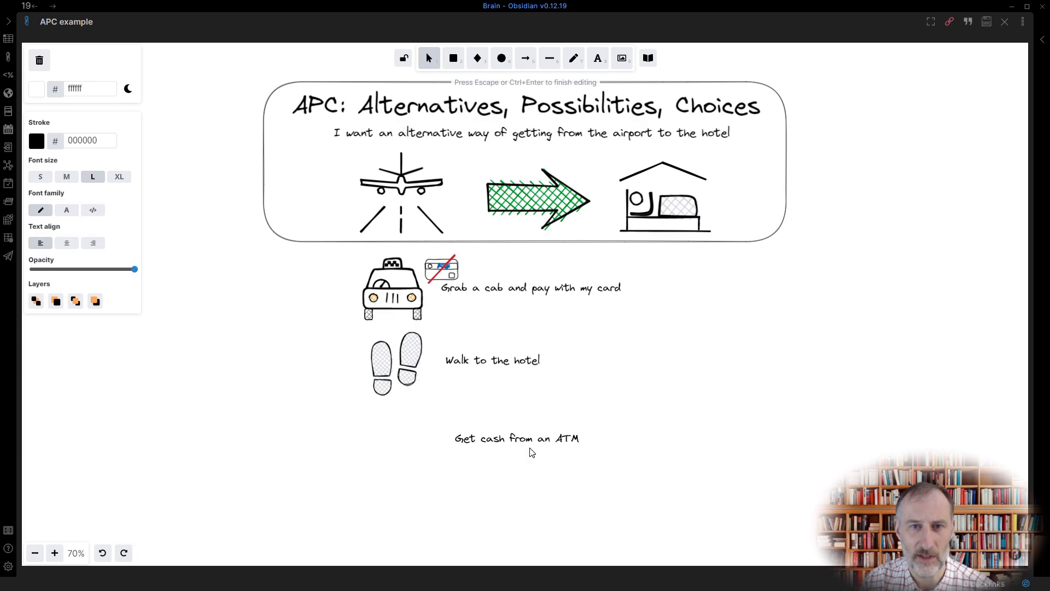
{"action": "left_click", "coordinate": [515, 438]}
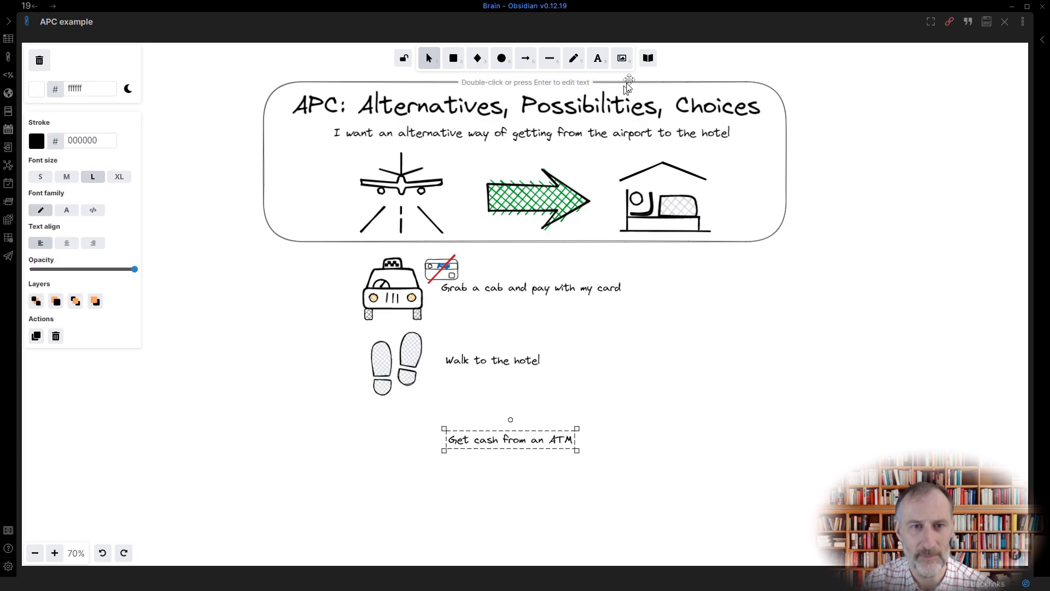
{"action": "left_click", "coordinate": [647, 58]}
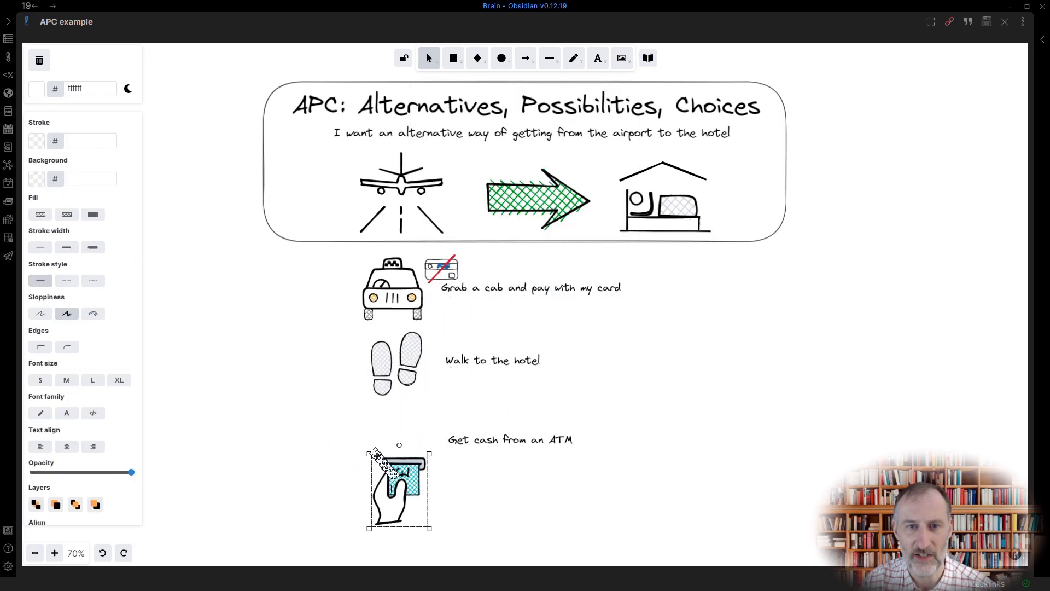
{"action": "left_click_drag", "start_coordinate": [399, 489], "coordinate": [395, 439]}
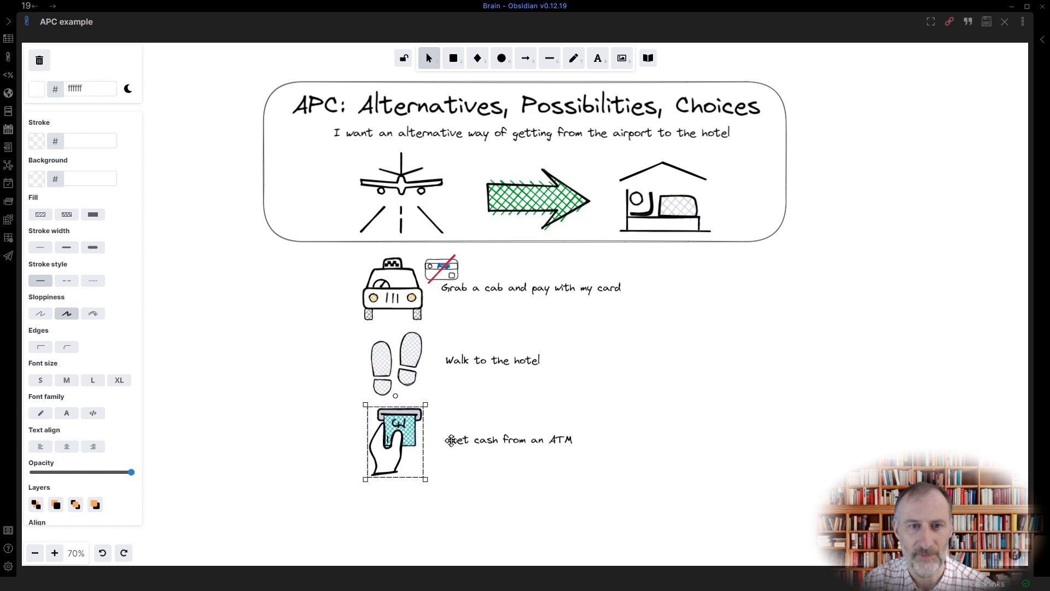
{"action": "left_click", "coordinate": [459, 519]}
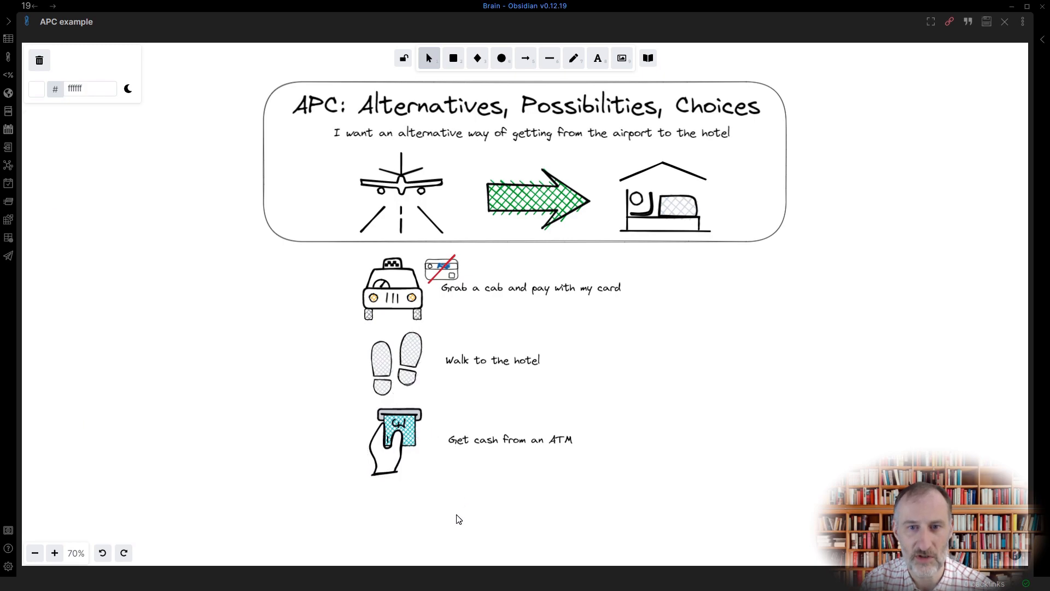
Step: Add the option 'Call the hotel' with a phone drawing from the library
{"action": "type", "text": "Call the"}
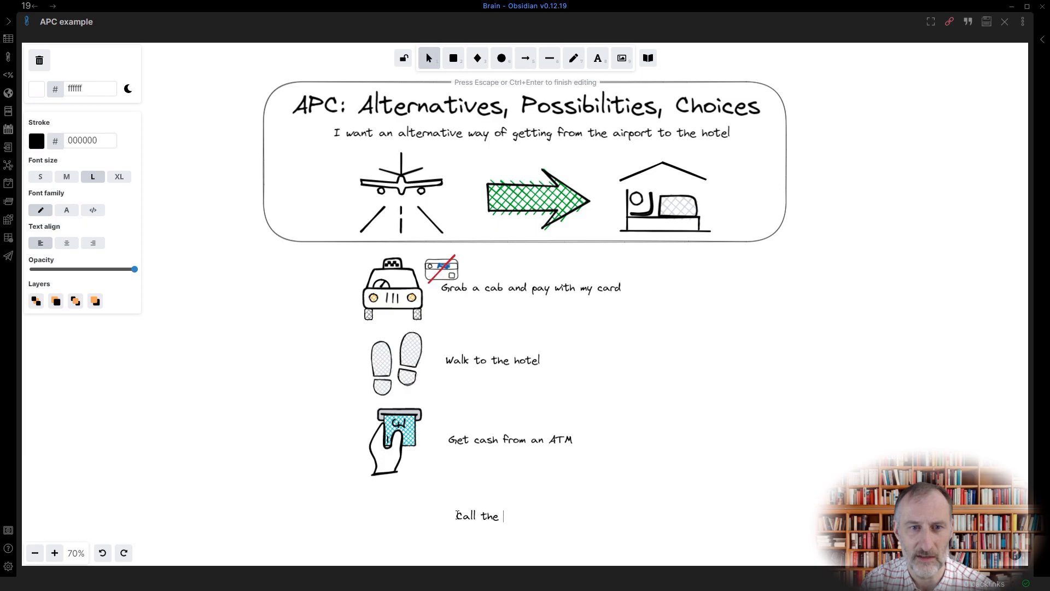
{"action": "type", "text": "hotel"}
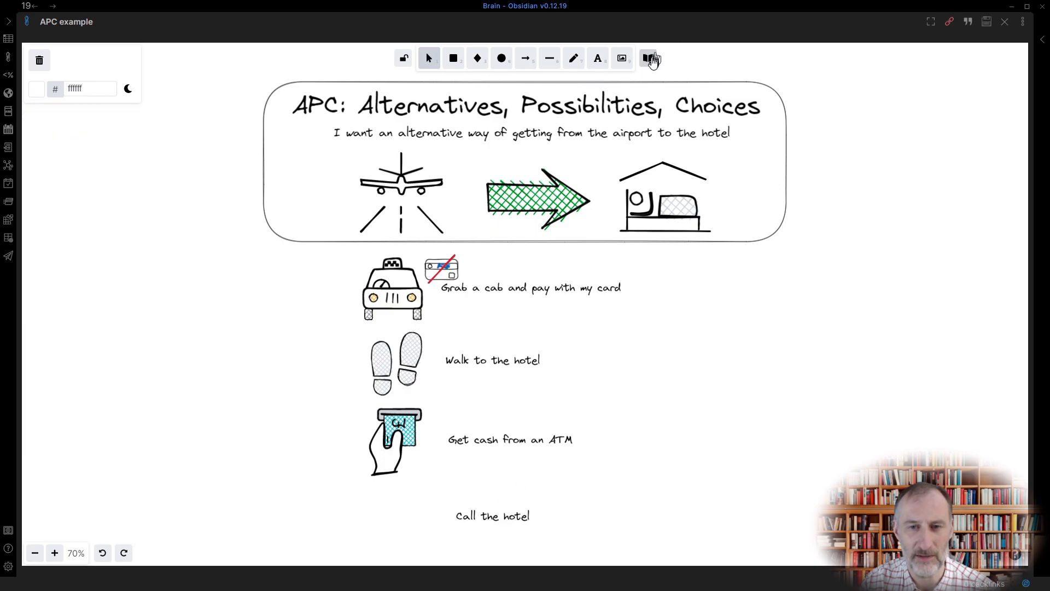
{"action": "left_click", "coordinate": [646, 58]}
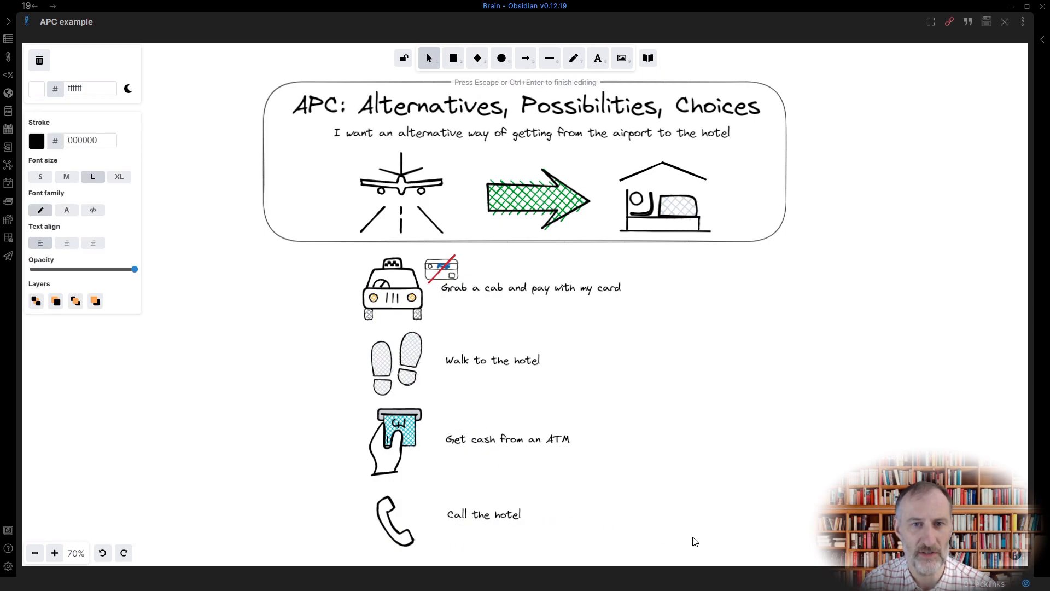
Step: Add side notes 'ask for a car' and 'agree a payout…', linked by branch lines
{"action": "left_click", "coordinate": [545, 494]}
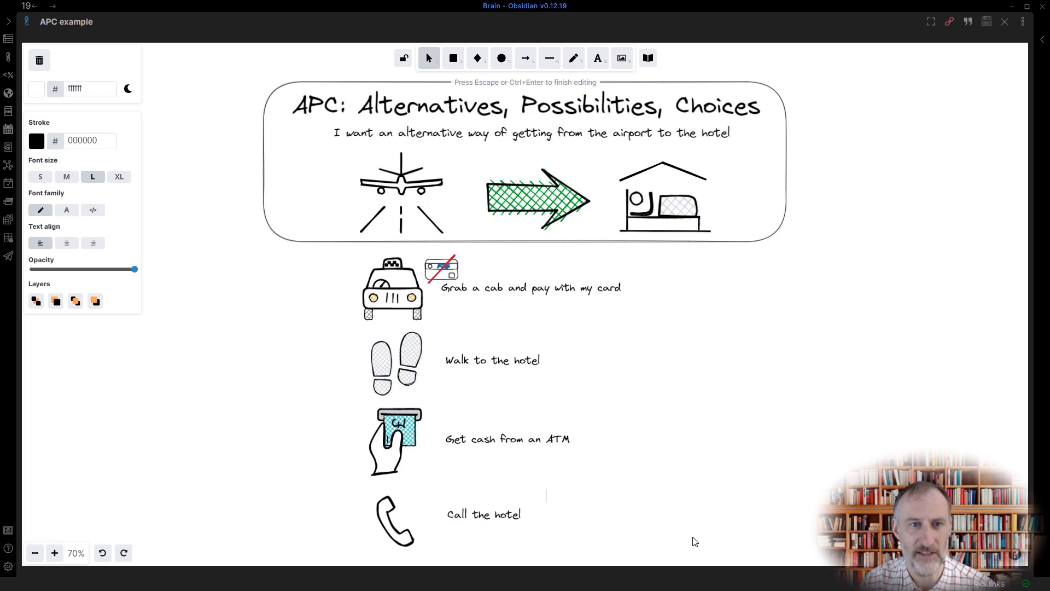
{"action": "type", "text": "ask for a car"}
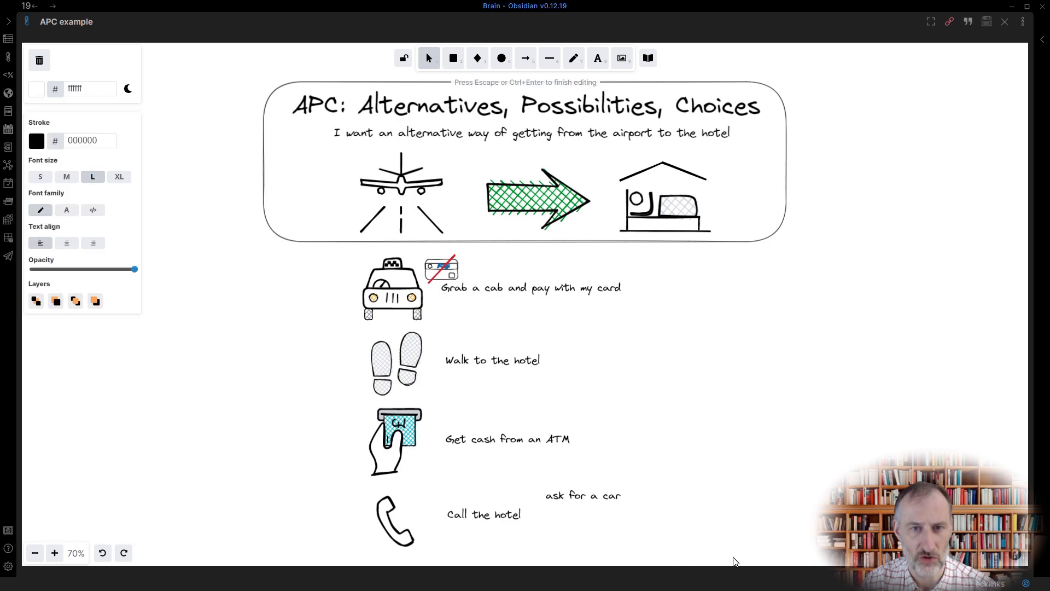
{"action": "type", "text": "agree a payout from my room to driver"}
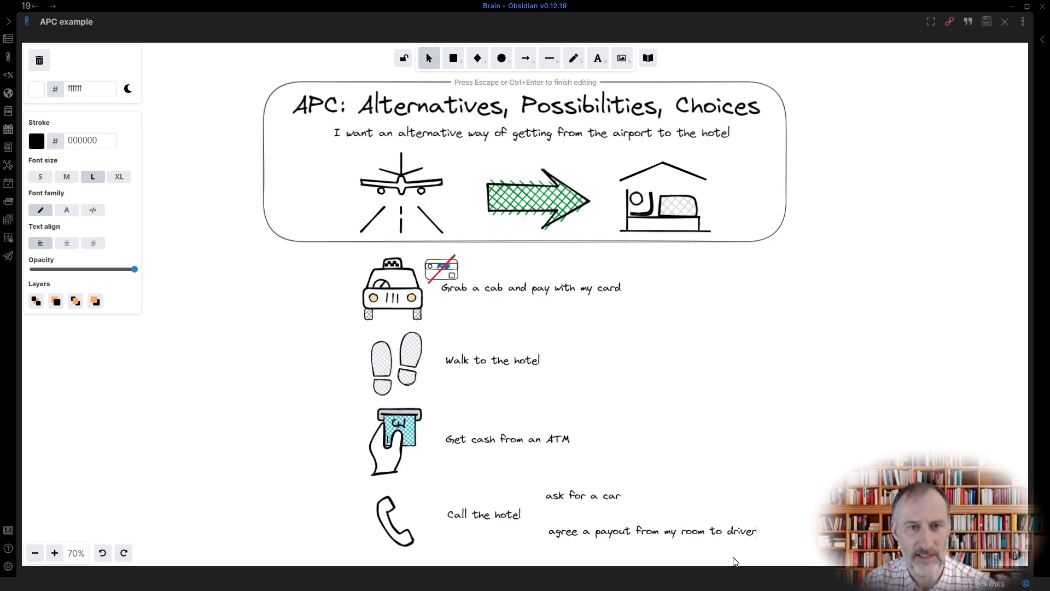
{"action": "left_click", "coordinate": [549, 57]}
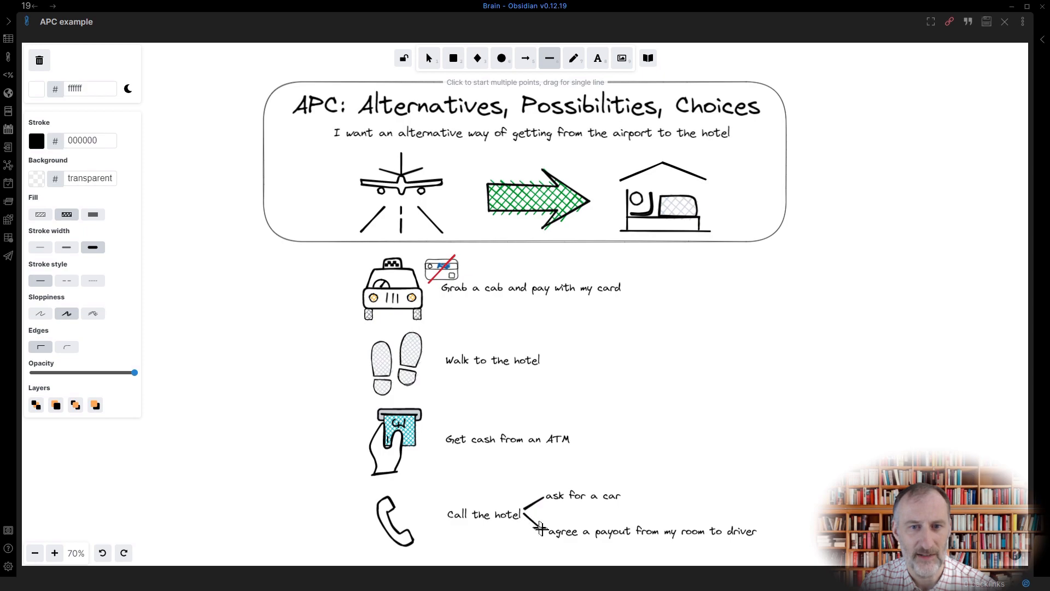
{"action": "left_click", "coordinate": [428, 57]}
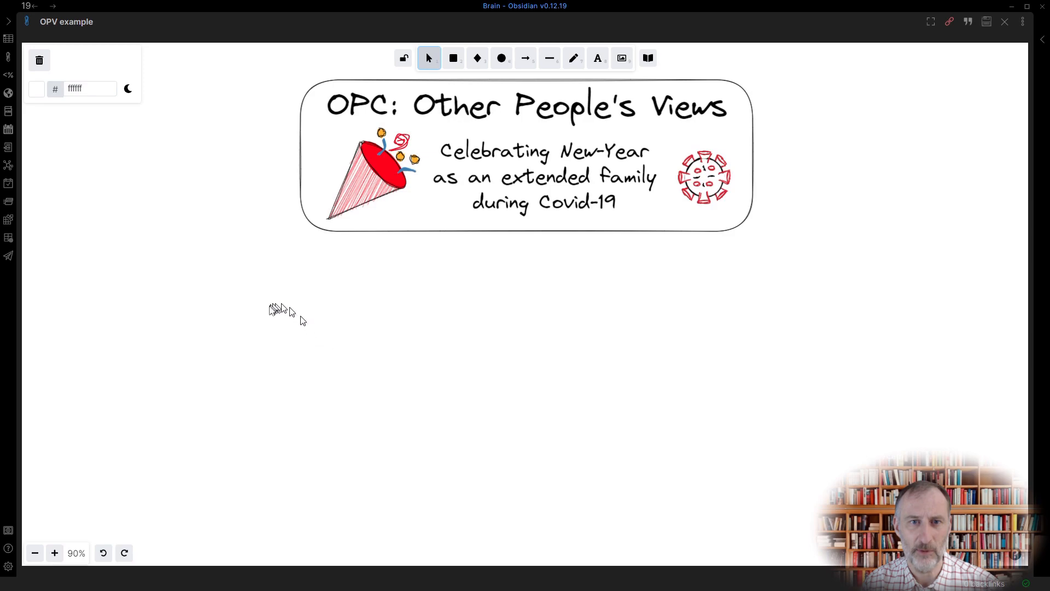
Step: Type My Parents, My Children and My Wife, align and space them, and link each to the title
{"action": "type", "text": "My Parents"}
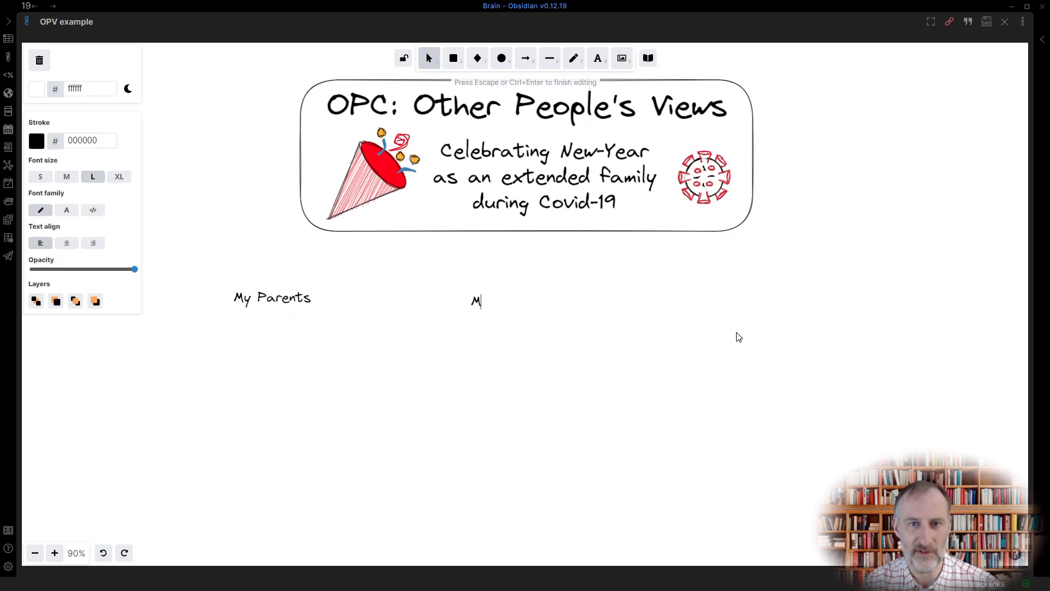
{"action": "type", "text": "y Children"}
{"action": "type", "text": "My Wife"}
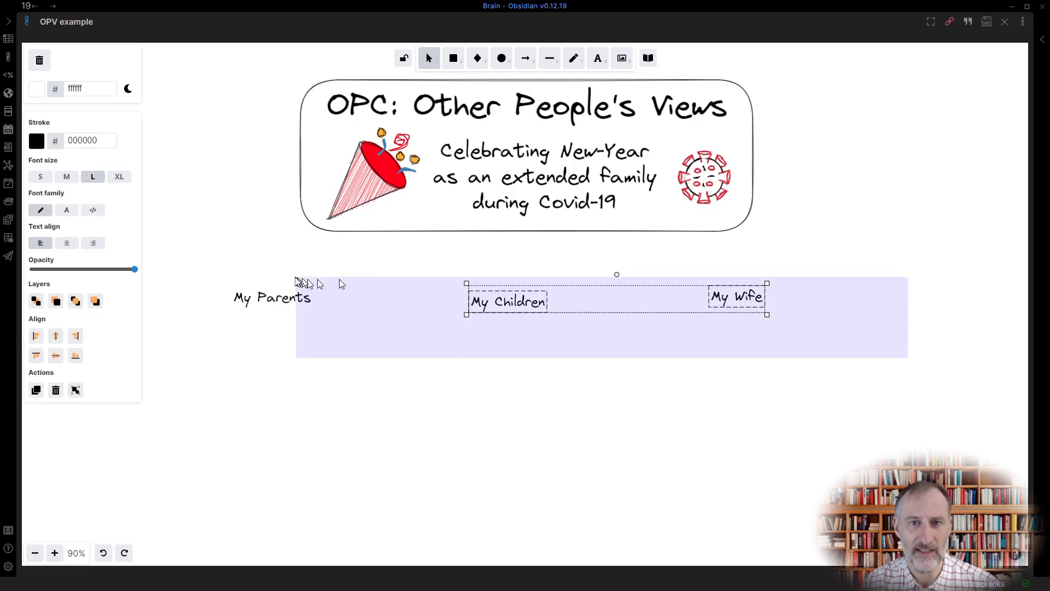
{"action": "left_click", "coordinate": [95, 335]}
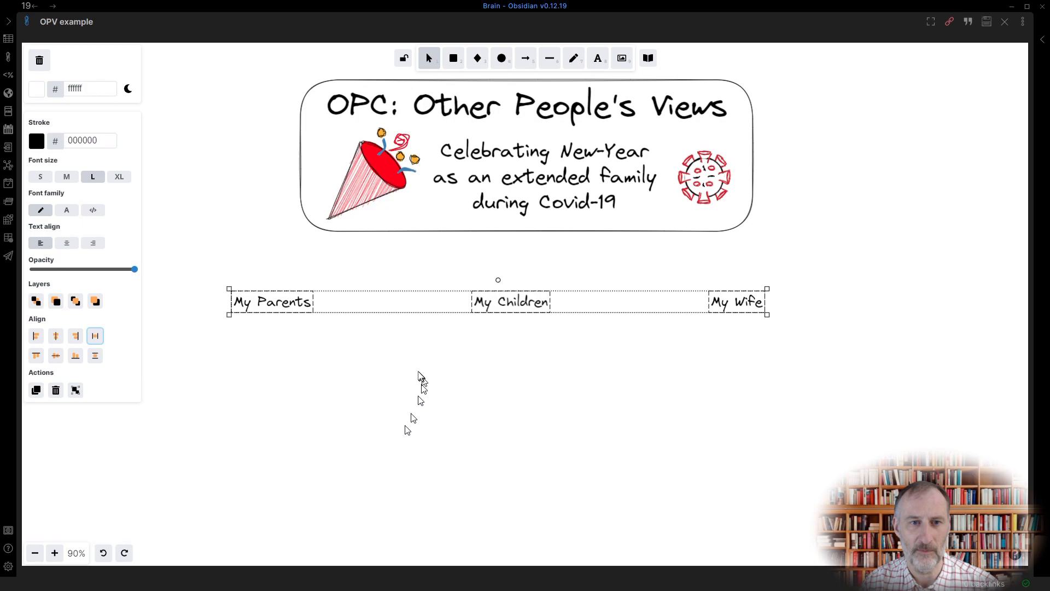
{"action": "left_click", "coordinate": [525, 57]}
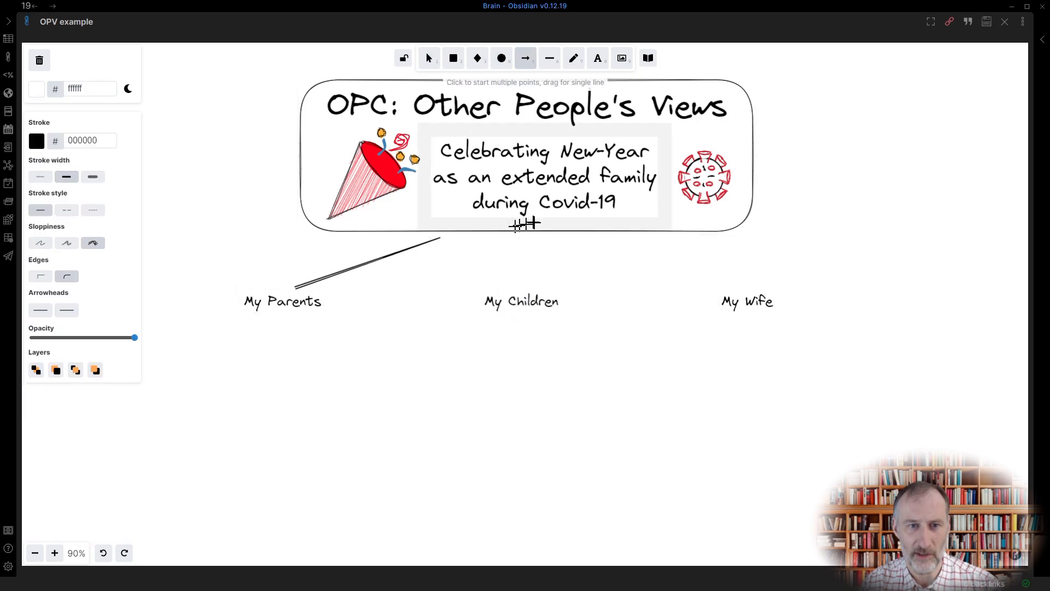
{"action": "left_click_drag", "start_coordinate": [616, 239], "coordinate": [723, 271]}
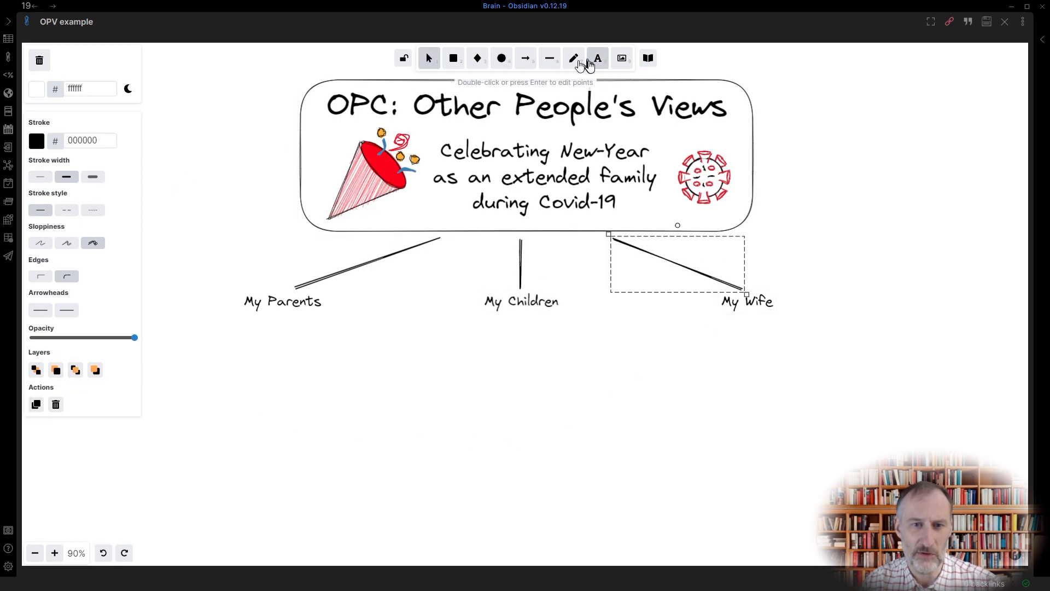
{"action": "left_click", "coordinate": [596, 58]}
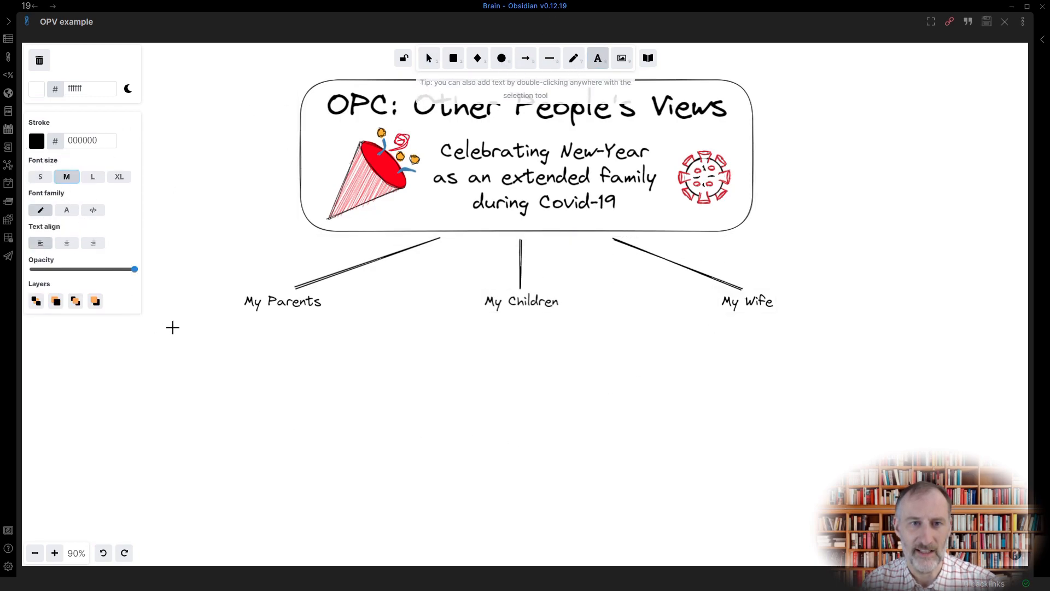
Step: List parents' views: celebrate with kids, COVID quarantine concerns, prefer visiting to skip preparations
{"action": "type", "text": "- Would like to celebrate"}
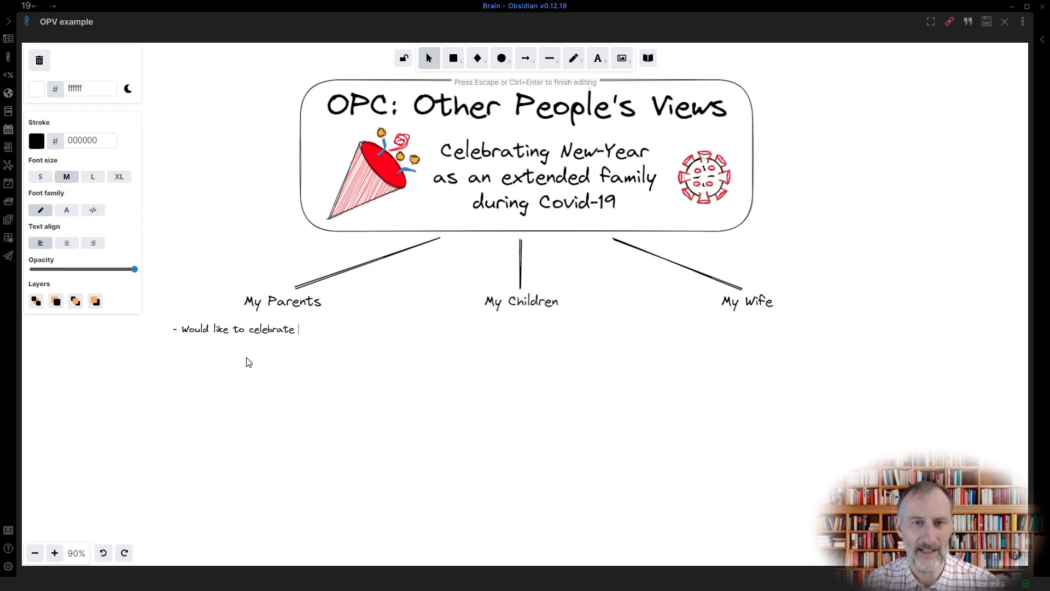
{"action": "type", "text": "with the kids"}
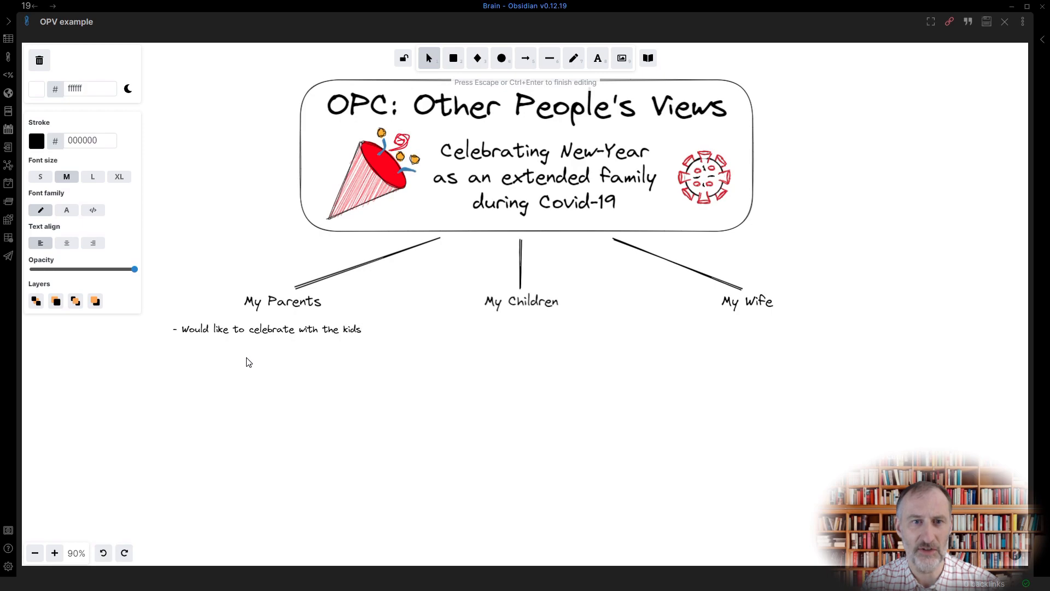
{"action": "type", "text": "- Are concerned about COVID"}
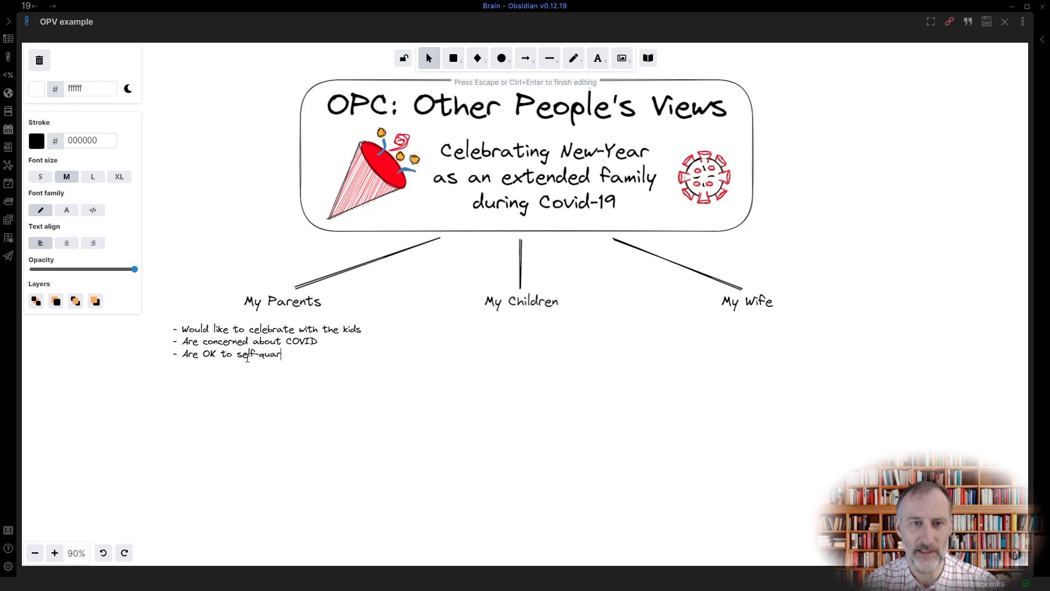
{"action": "type", "text": "antine for 10 days in advance"}
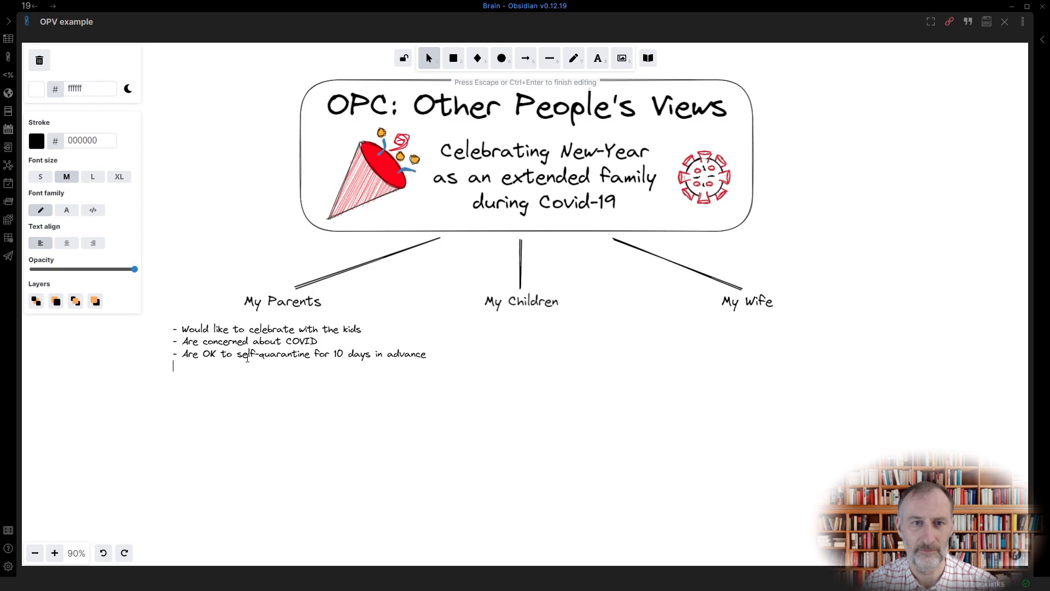
{"action": "type", "text": "- Would prefer"}
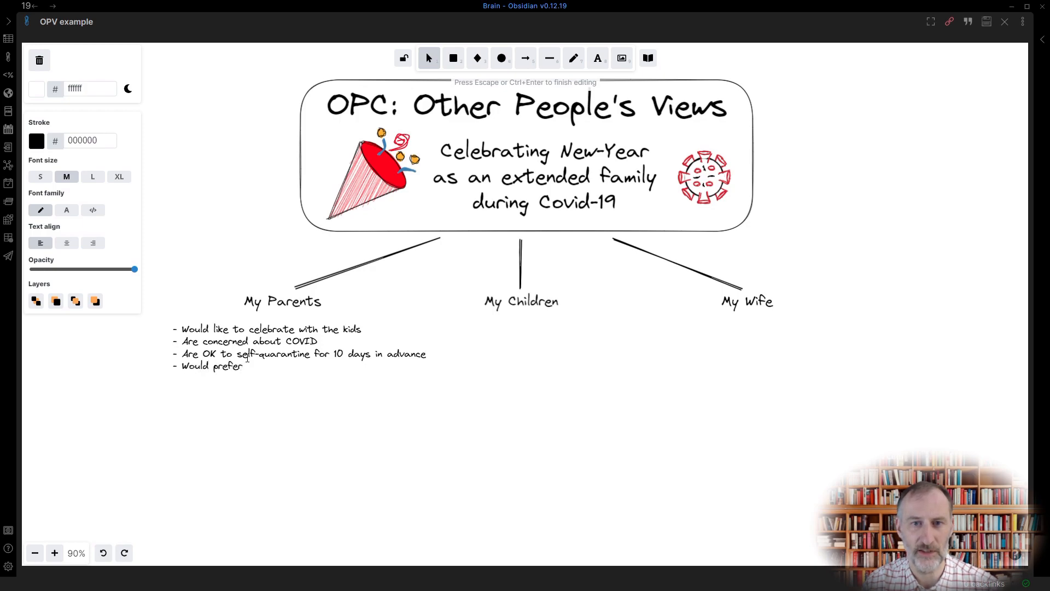
{"action": "type", "text": "to visit us"}
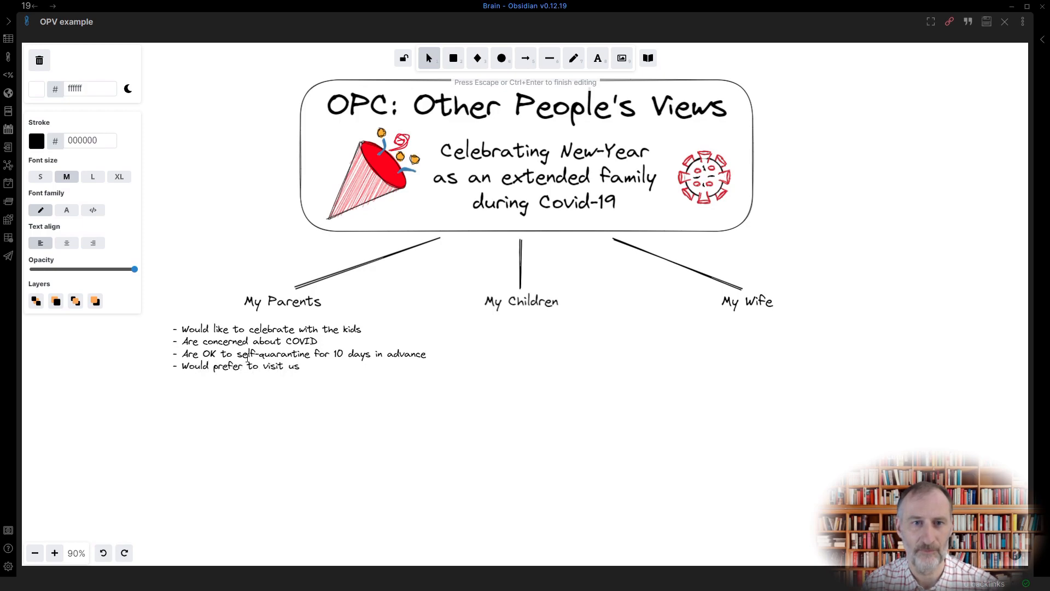
{"action": "type", "text": "and save the"}
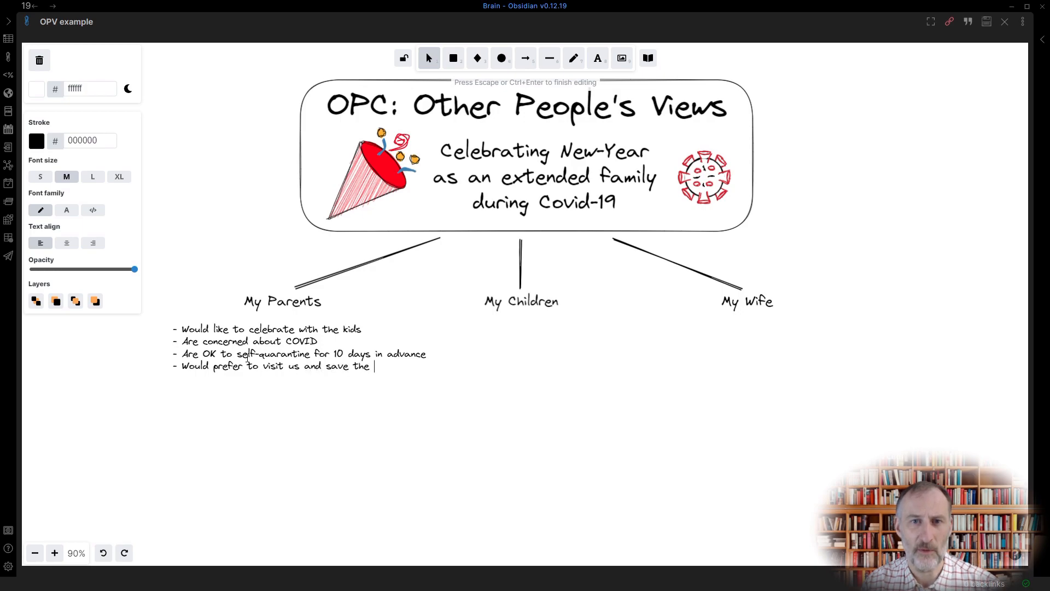
{"action": "type", "text": "hassle f"}
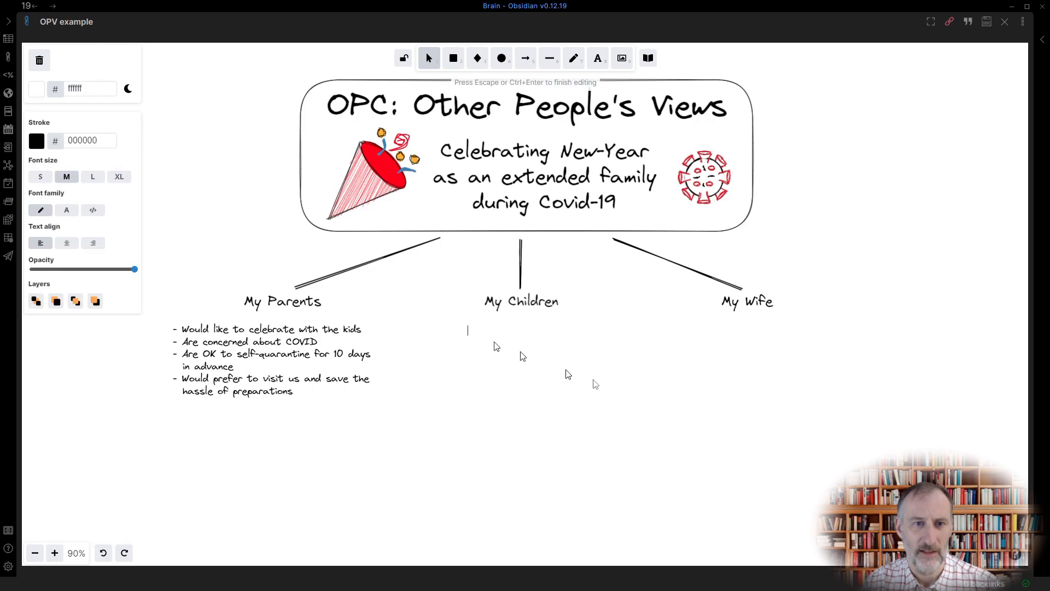
Step: Write My Children notes: celebrate with friends, go out during winter break, no self-quarantine
{"action": "type", "text": "- Would rather"}
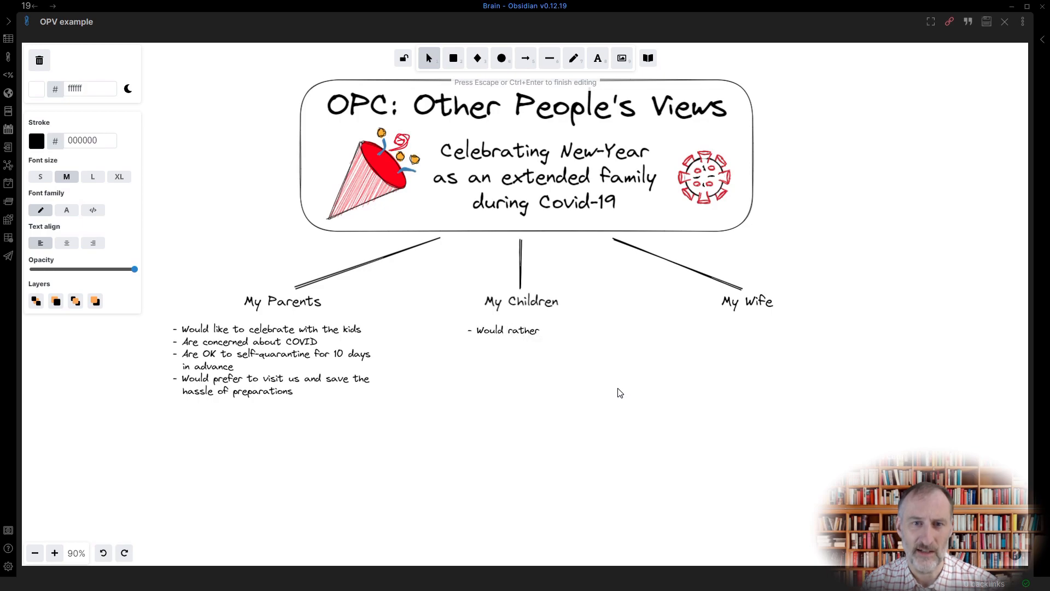
{"action": "type", "text": "celebrate with their friends"}
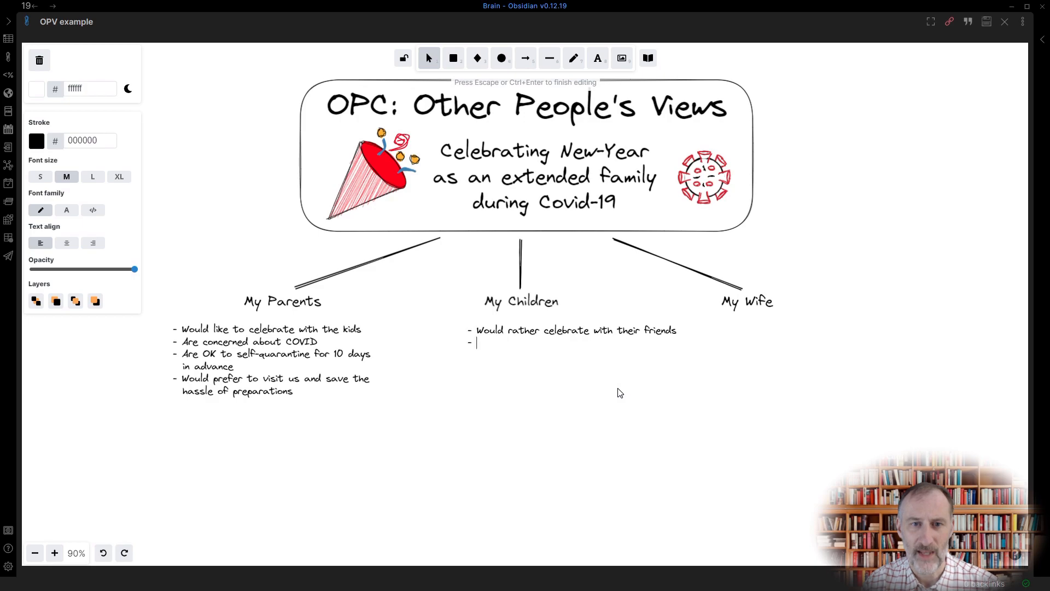
{"action": "type", "text": "Want to be out"}
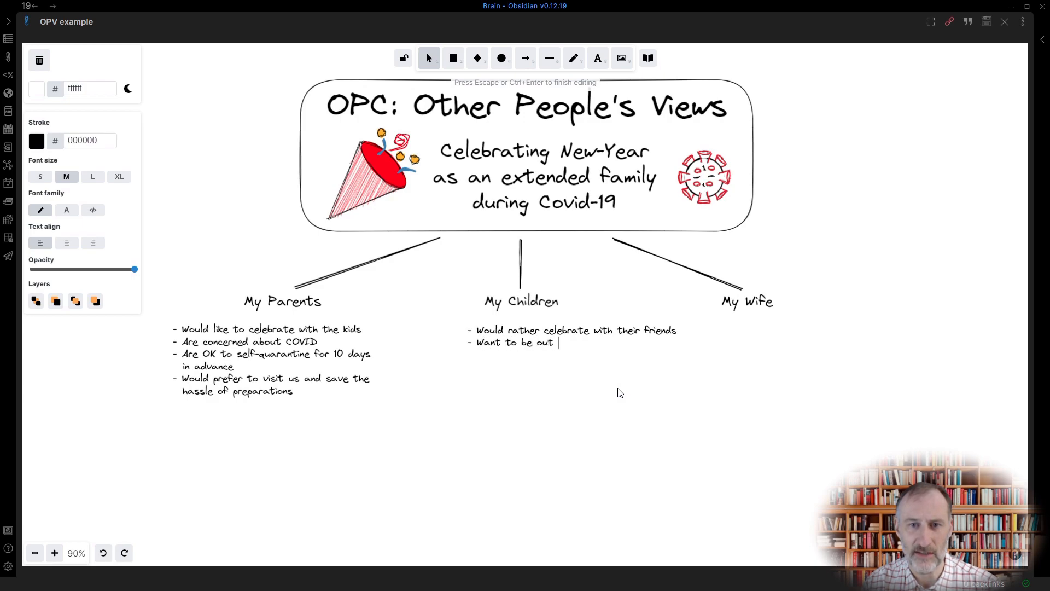
{"action": "type", "text": "during winter break"}
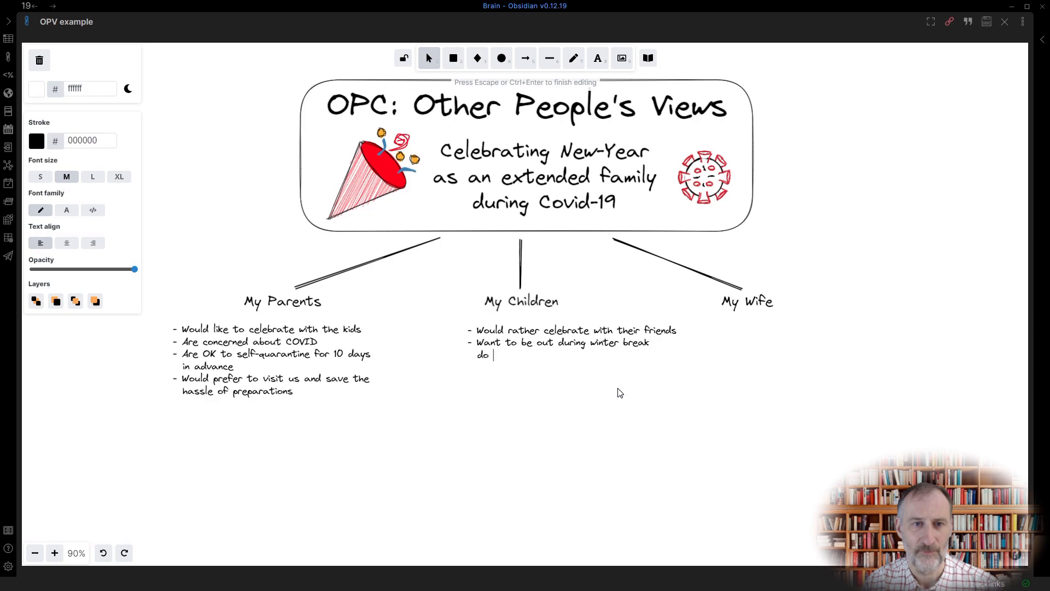
{"action": "type", "text": "not want to self-quarantine"}
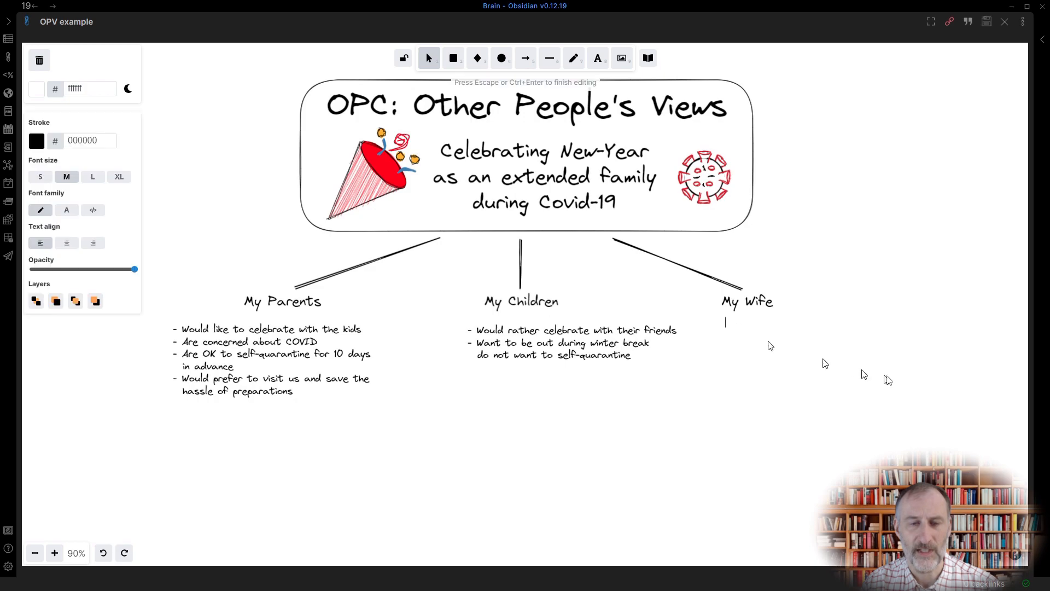
Step: Write My Wife notes: doing the preparations, wanting her parents too, OK with self-quarantine
{"action": "type", "text": "- Will need to do much of the preparations"}
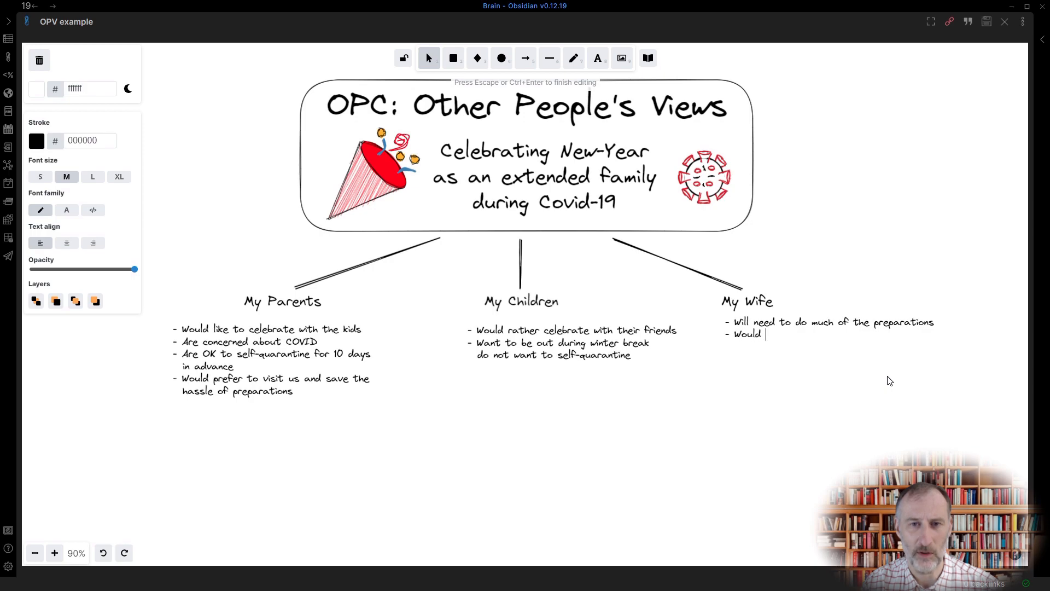
{"action": "type", "text": "want her parents to visit"}
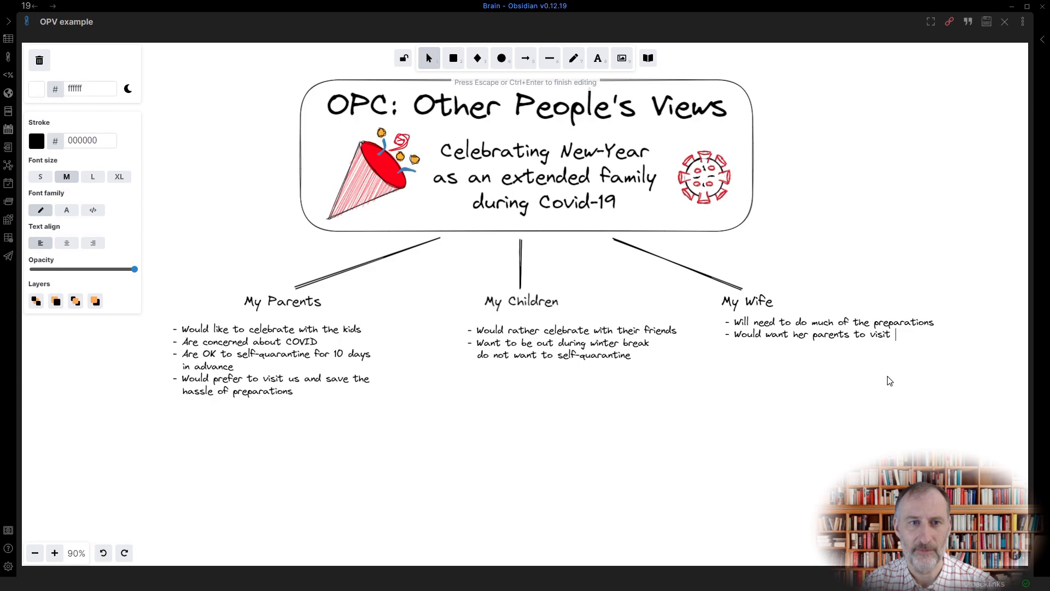
{"action": "type", "text": "as well"}
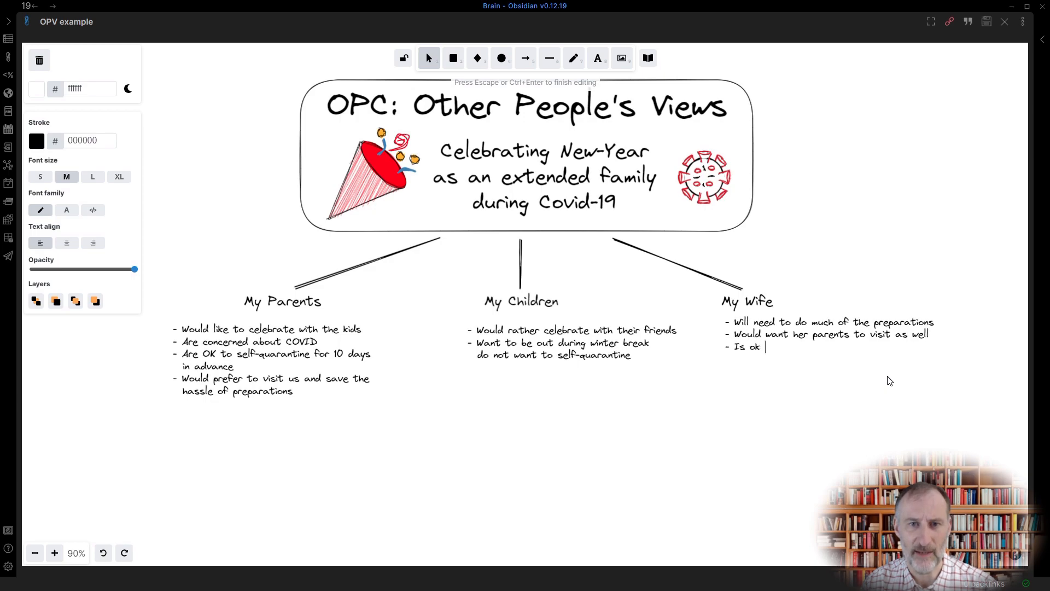
{"action": "type", "text": "K with the i"}
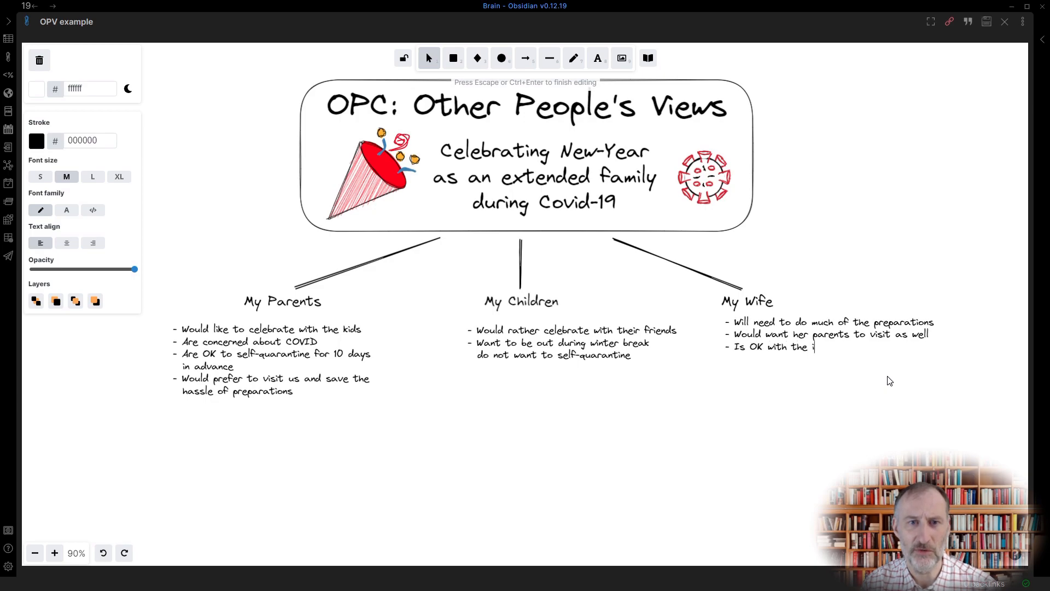
{"action": "type", "text": "dea of self-quarant"}
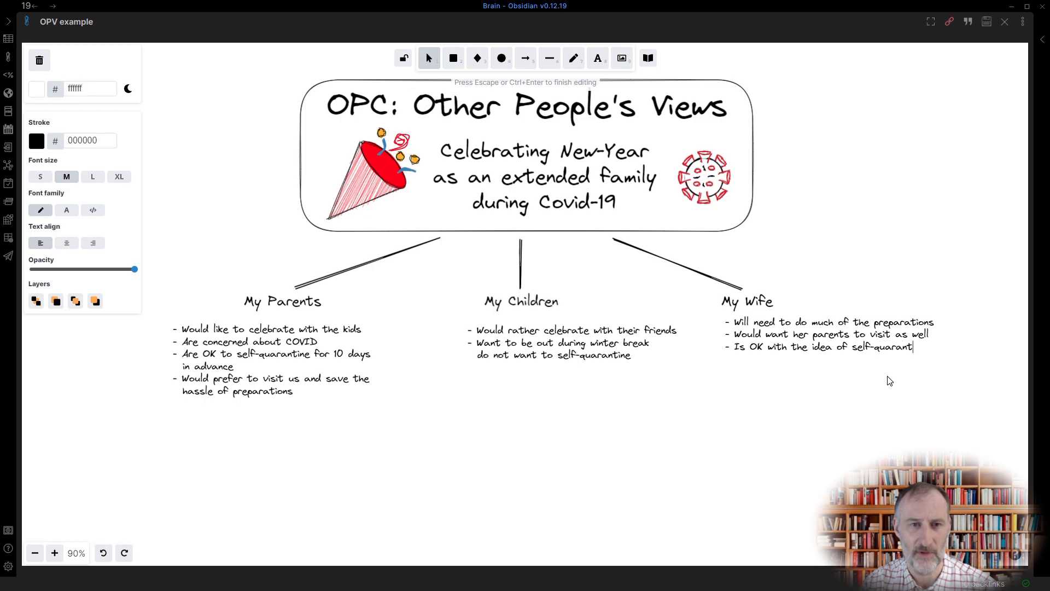
{"action": "key", "text": "Escape"}
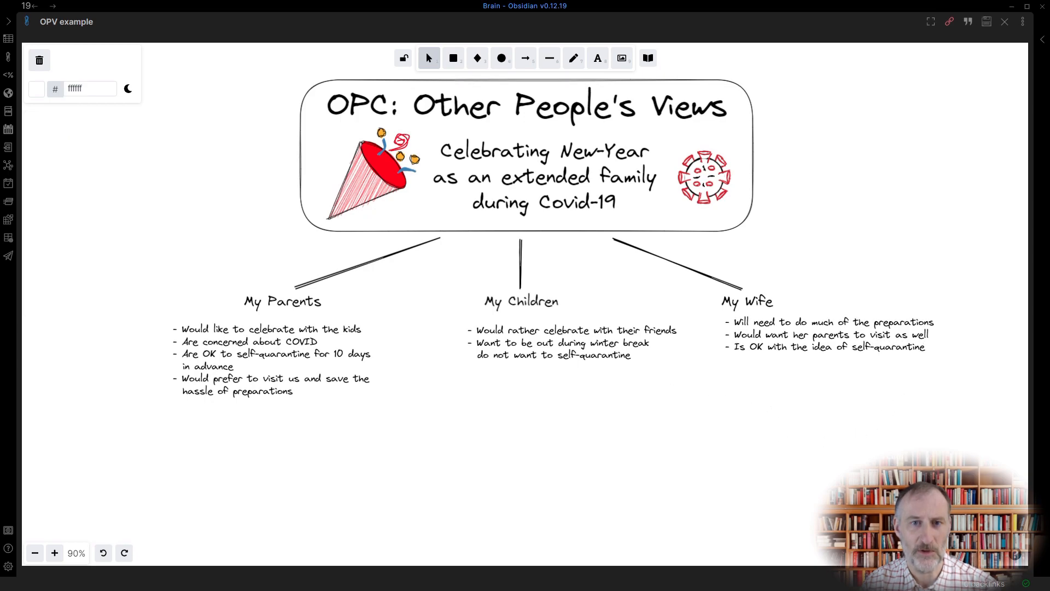
{"action": "left_click", "coordinate": [36, 355]}
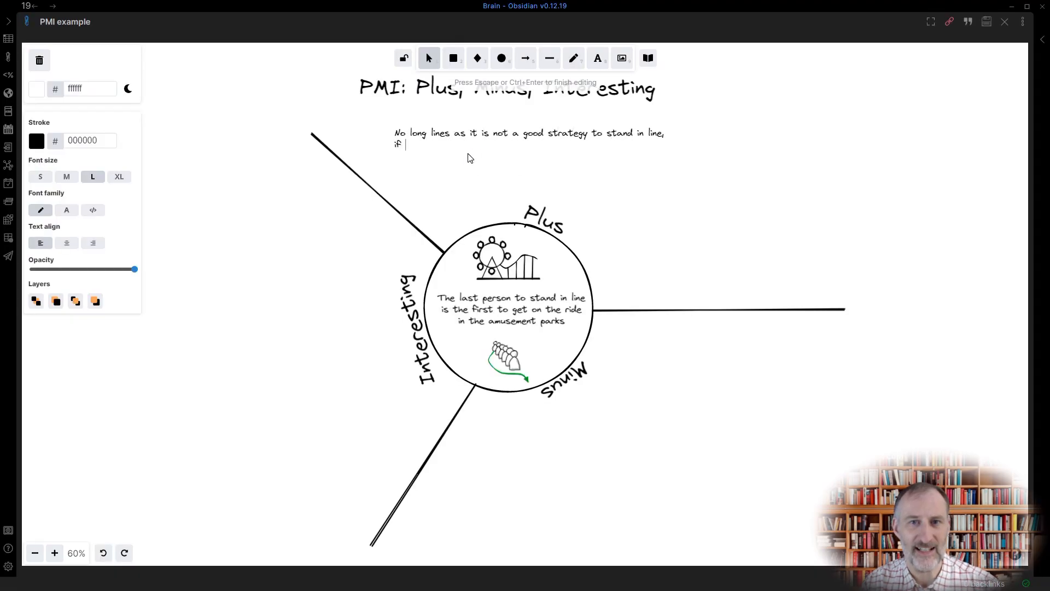
Step: Complete the Plus note with 'the last to arrive gets in first'
{"action": "type", "text": "the last to arrive gets in first"}
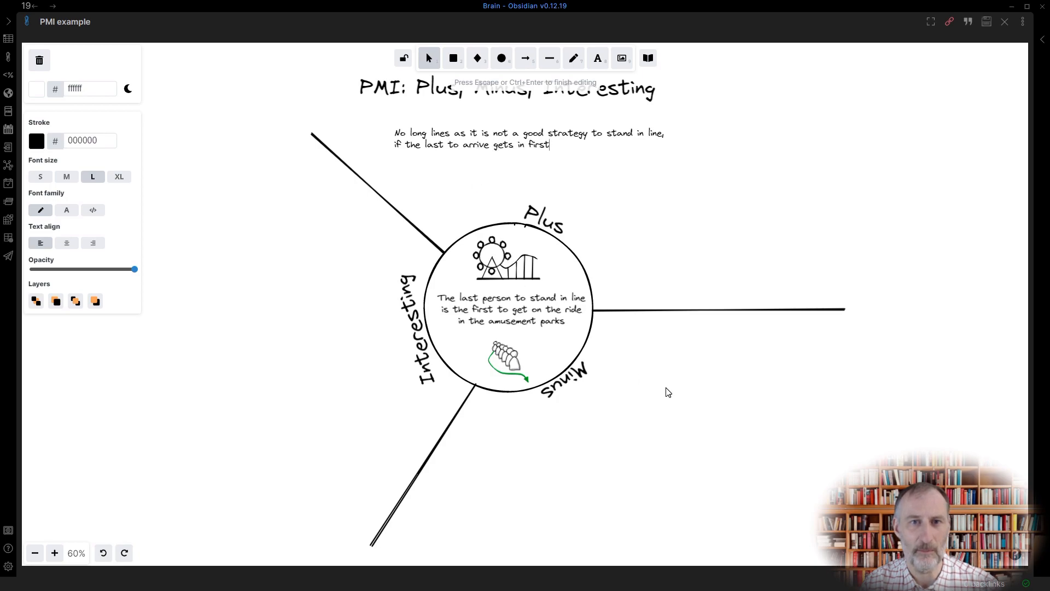
Step: Write the Minus unpredictability note and Interesting mingling note, then begin 'People move around more'
{"action": "type", "text": "Unpredictable. If you are unlucky, you may not get"}
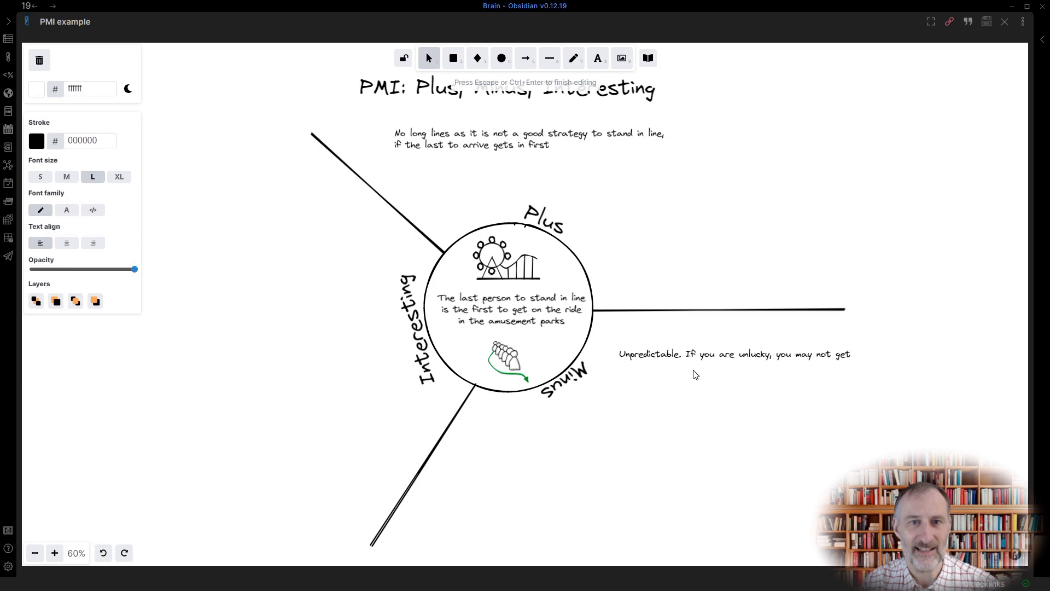
{"action": "type", "text": "on a ride the whole day"}
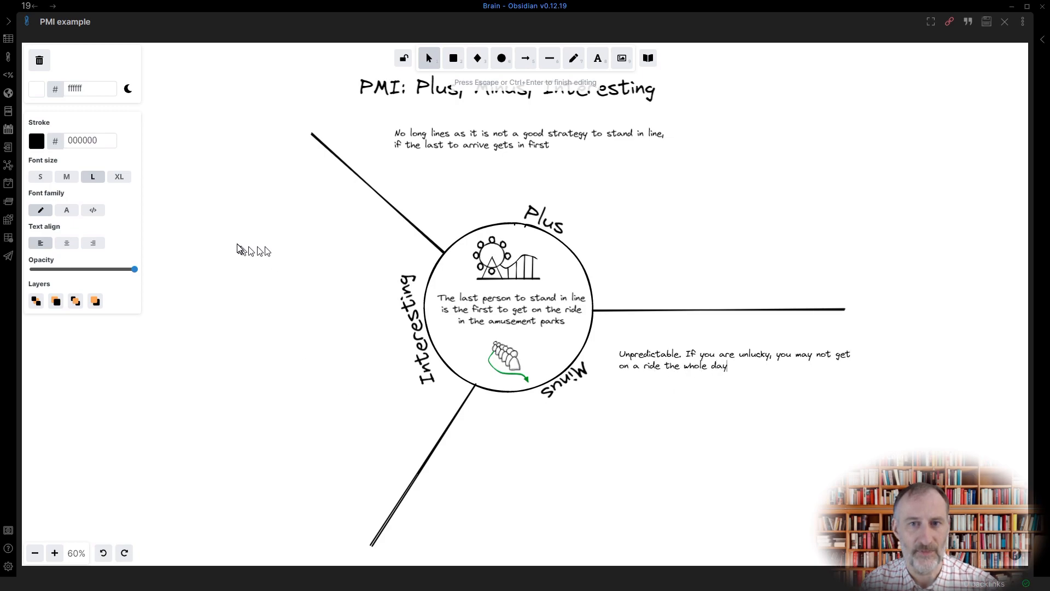
{"action": "type", "text": "People that like to mix and mingle"}
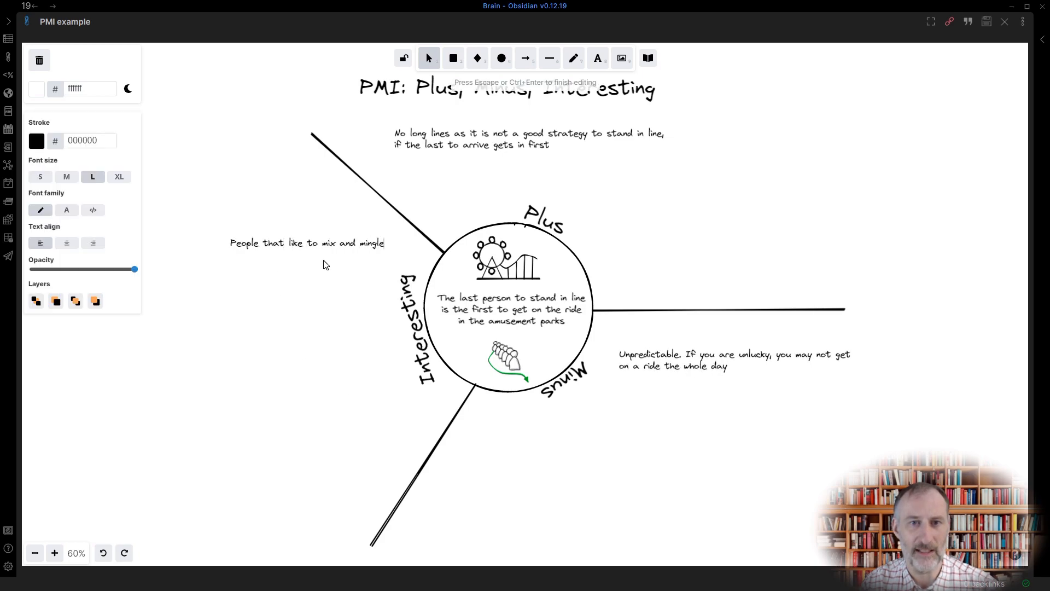
{"action": "type", "text": "might find this a great opportunity"}
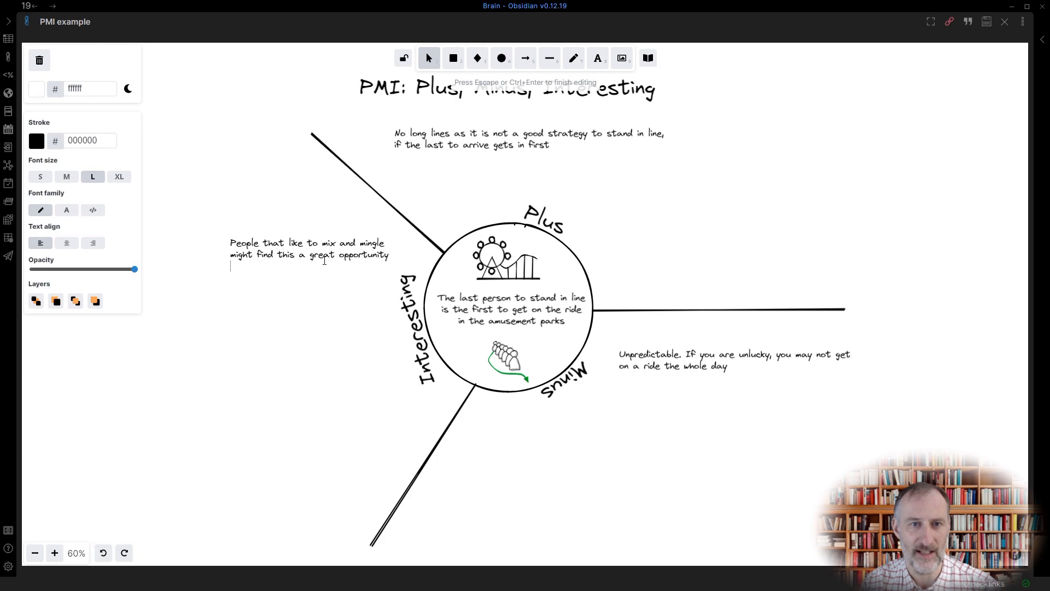
{"action": "type", "text": "to connect with more people than j"}
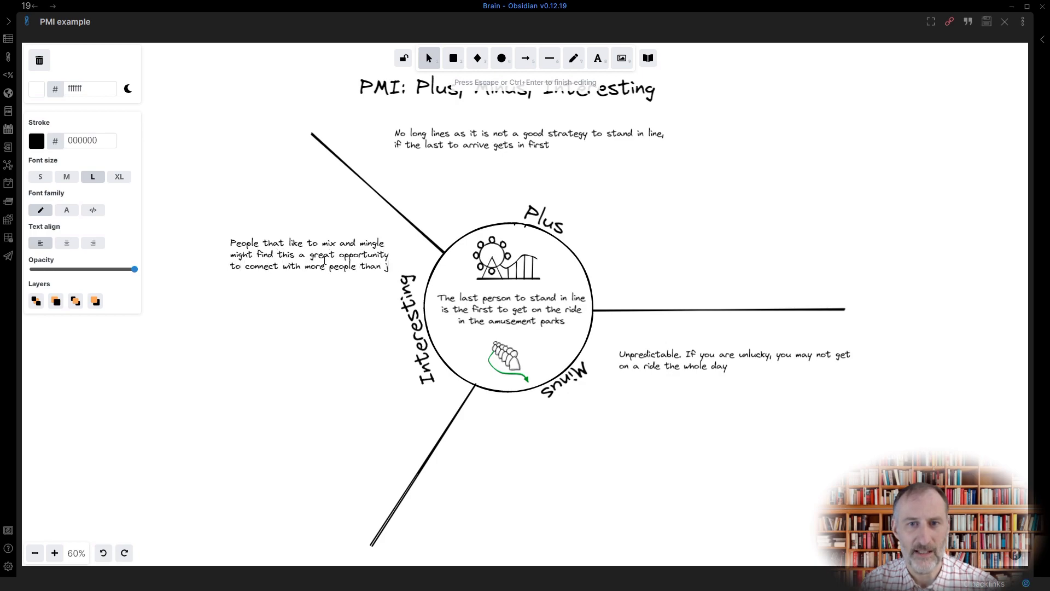
{"action": "type", "text": "standing in line in the traditional way"}
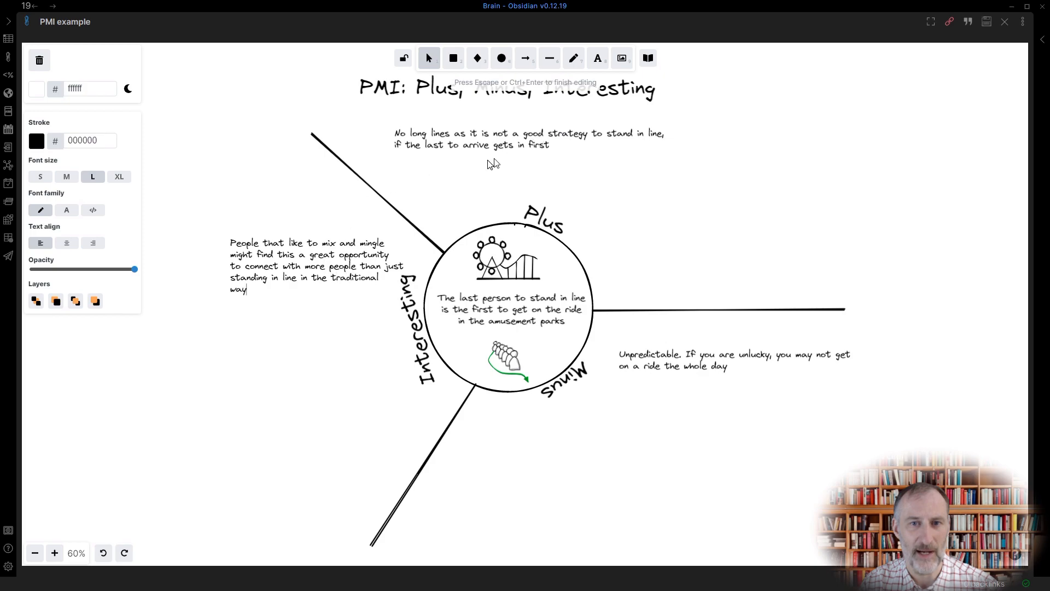
{"action": "type", "text": "People move around more,"}
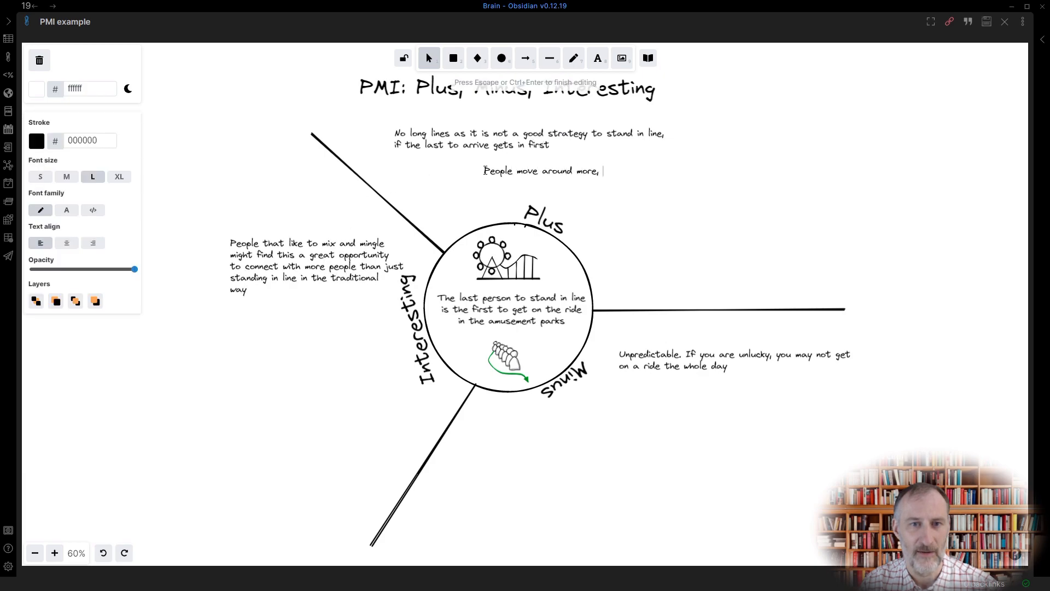
Step: Start the Plus bullet list: no long lines, and ride entrances are less crowded
{"action": "type", "text": "entrances to rides are less crowed"}
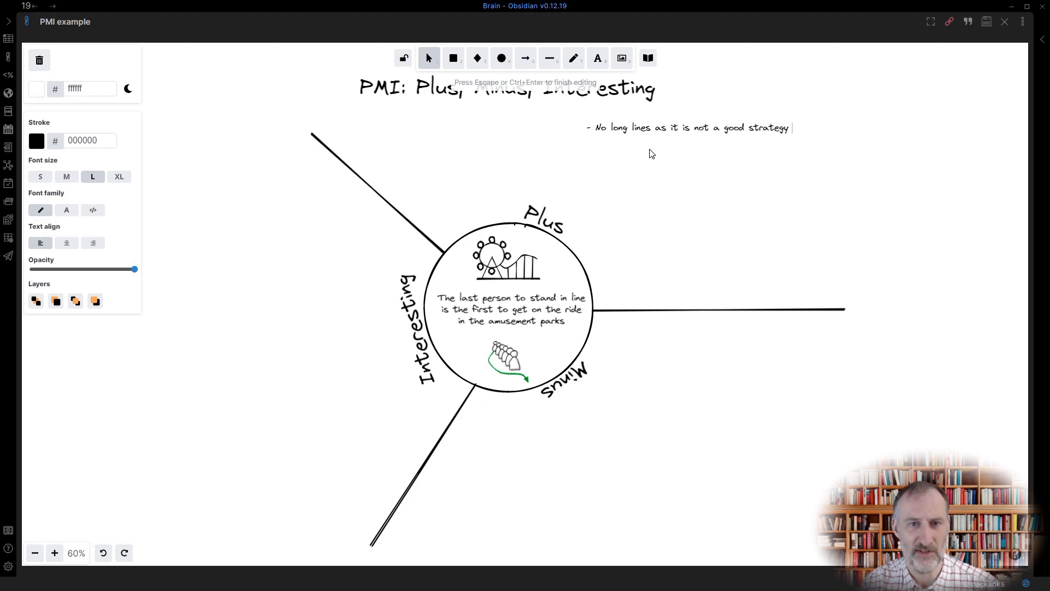
Step: Finish the Plus bullets: last to arrive gets in first, less crowded, quick rides
{"action": "type", "text": "to stand in line,"}
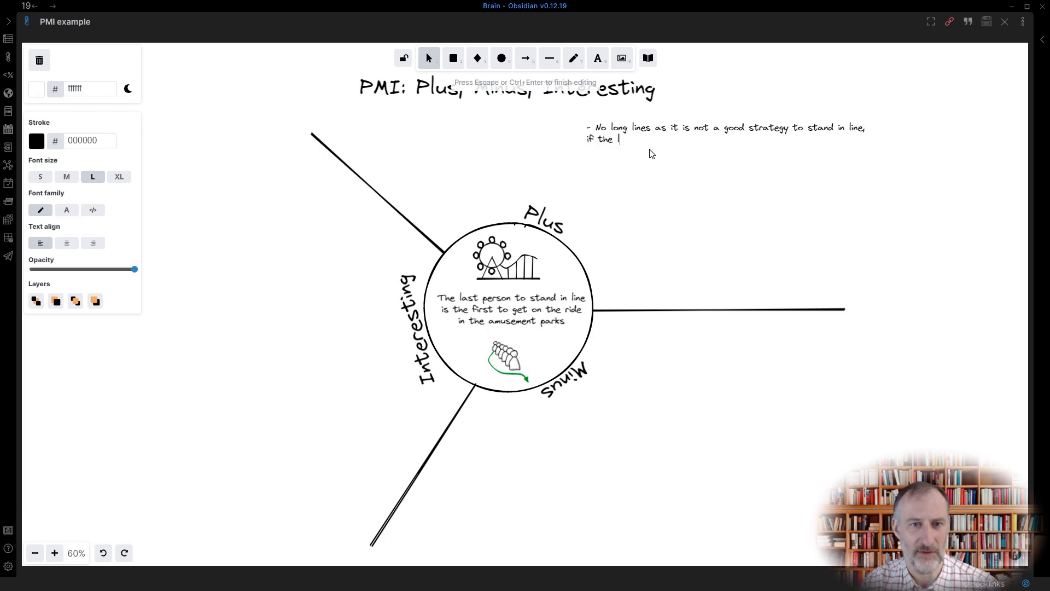
{"action": "type", "text": "last to arrive gets in first"}
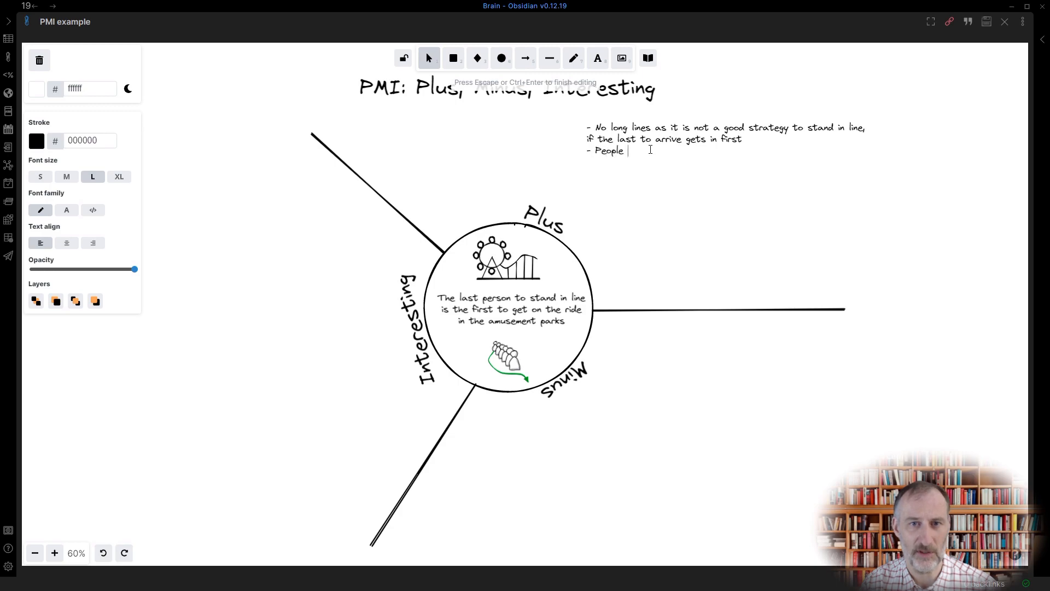
{"action": "type", "text": "move around more, eng"}
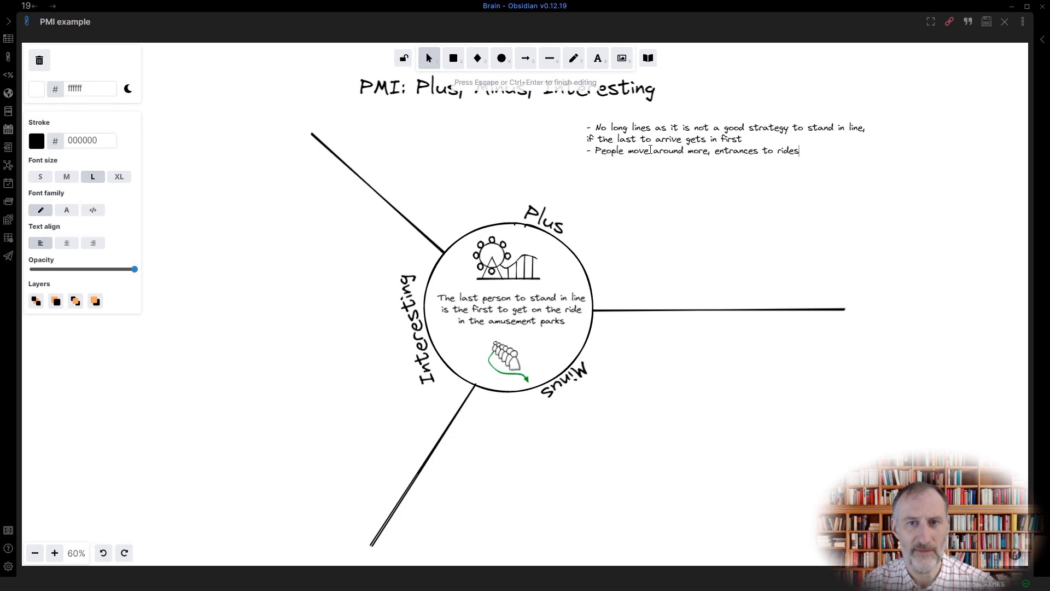
{"action": "type", "text": "are less crowded"}
{"action": "type", "text": "- When you arrive at just the right moment,"}
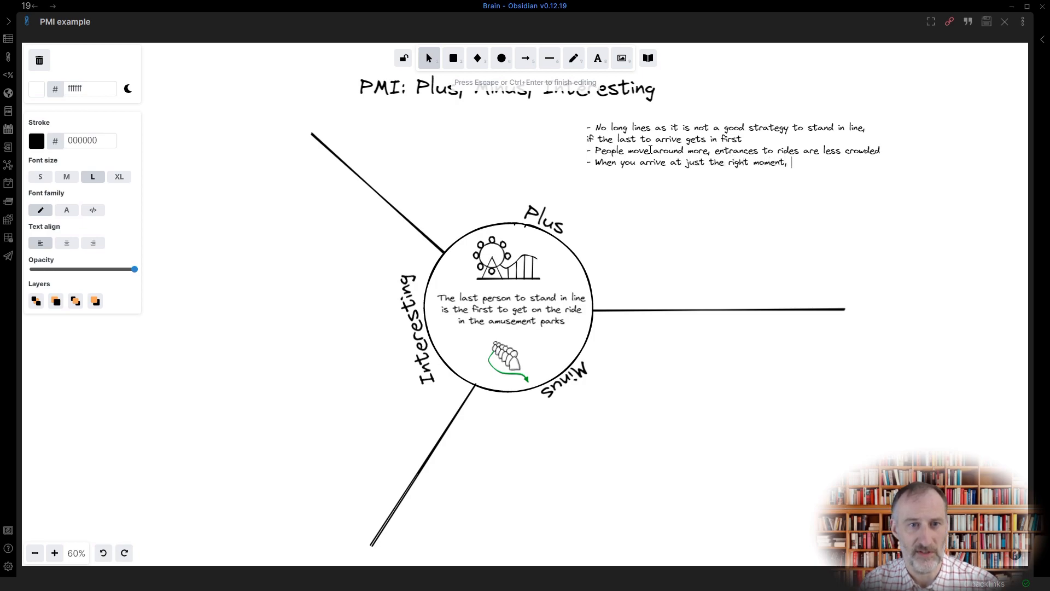
{"action": "type", "text": "you can get on a ri"}
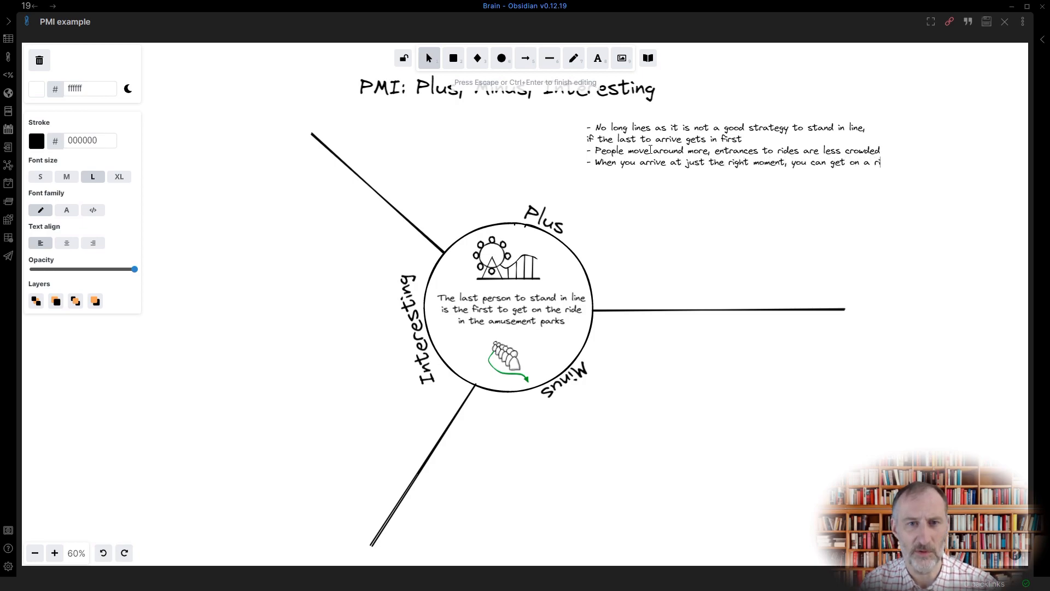
{"action": "type", "text": "quickly"}
{"action": "type", "text": "- Unpredictable"}
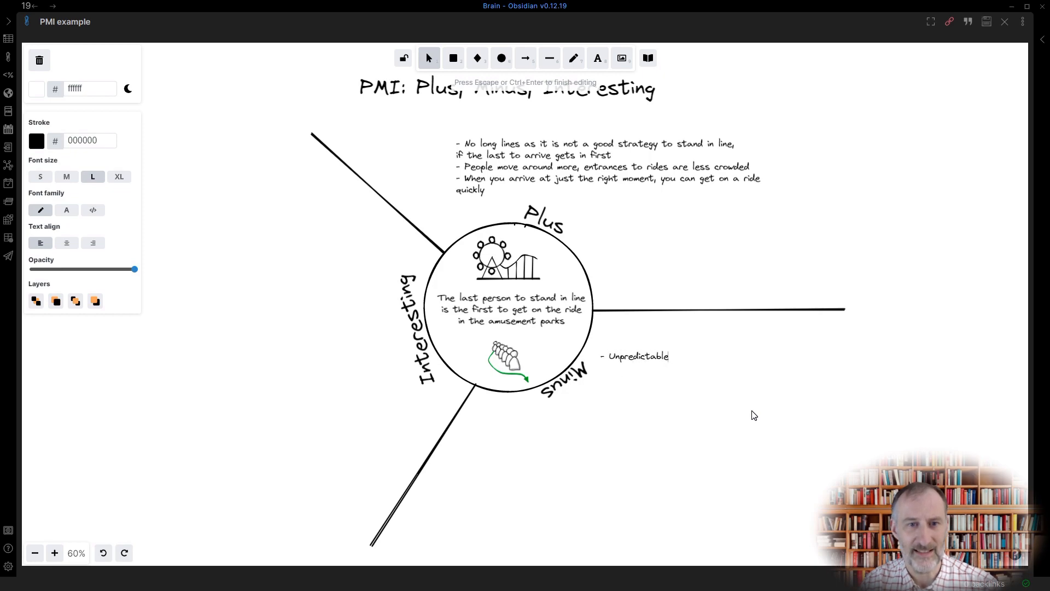
Step: Write the Minus bullets: unlucky visitors may miss rides; fights to reach the line's back
{"action": "type", "text": ". If you are unluck"}
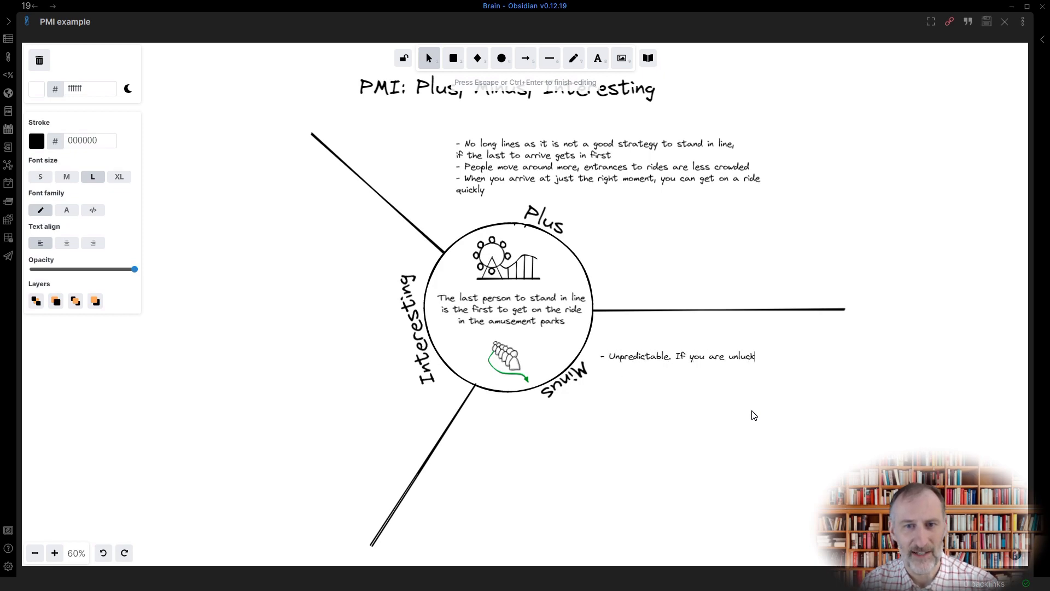
{"action": "type", "text": "y, you may not get"}
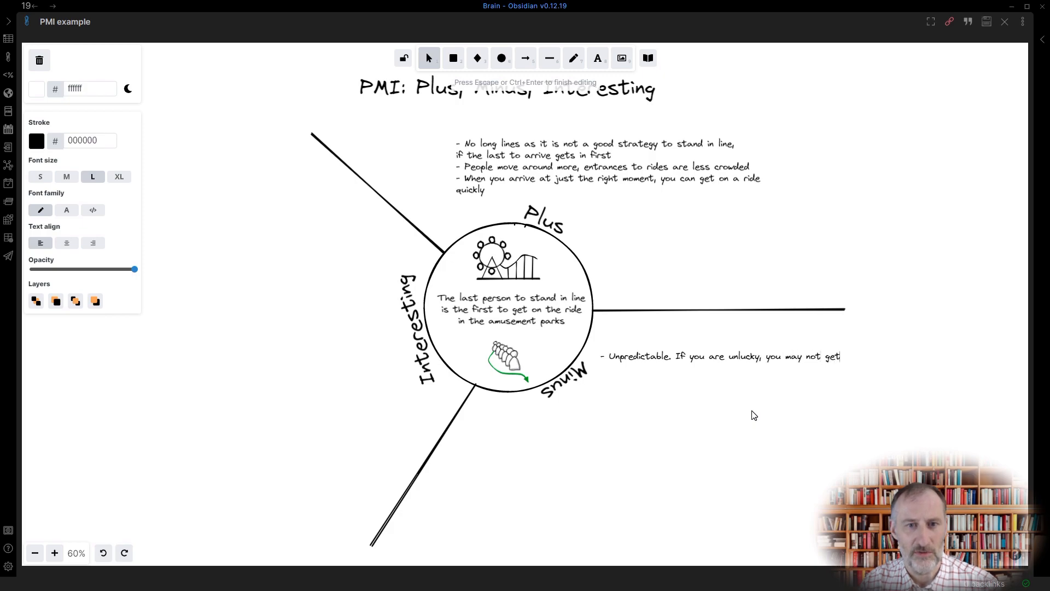
{"action": "type", "text": "on a ride the whole day"}
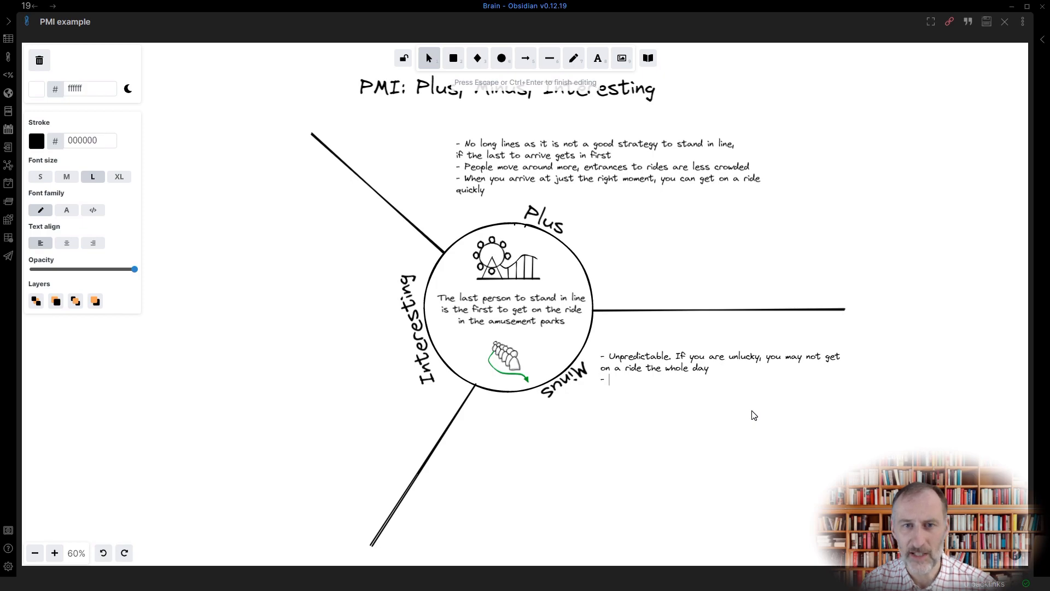
{"action": "type", "text": "Fights may evolve as people are tr"}
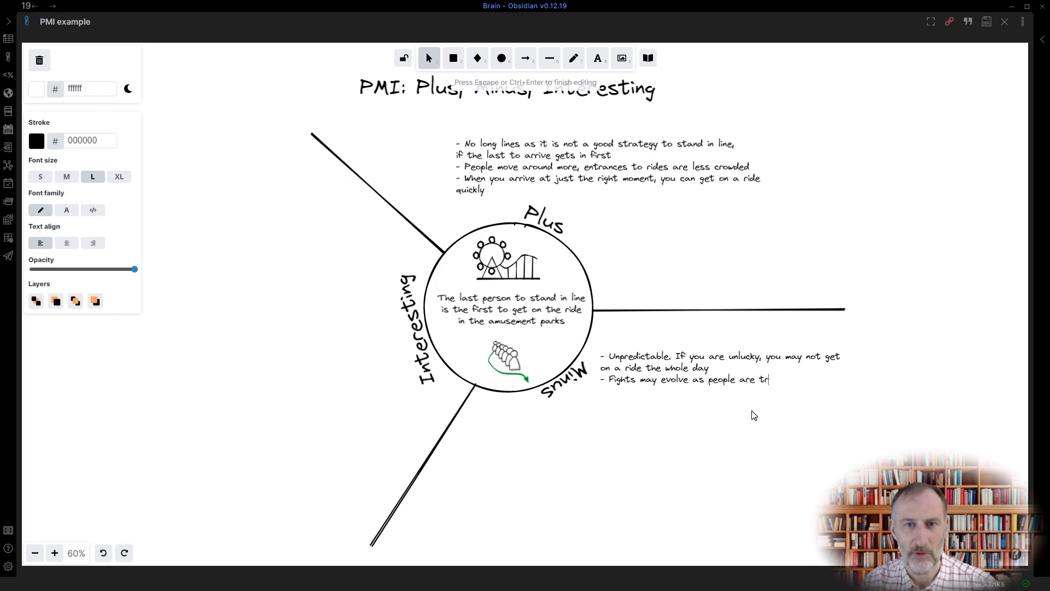
{"action": "type", "text": "ying to get to"}
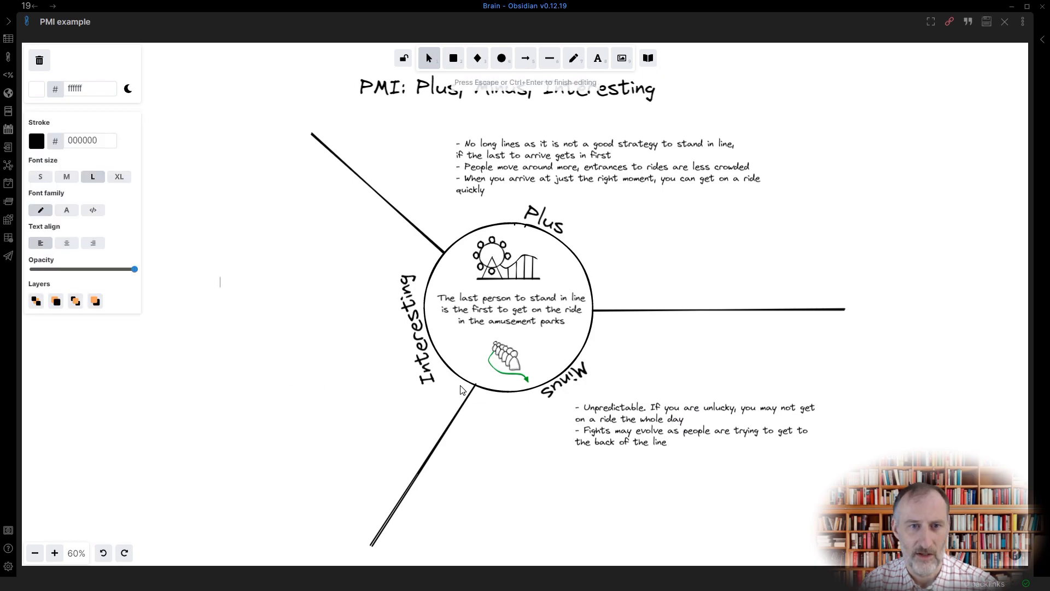
Step: Add the Interesting bullet: mix-and-mingle people connect with more people than standing in line
{"action": "type", "text": "- People that like"}
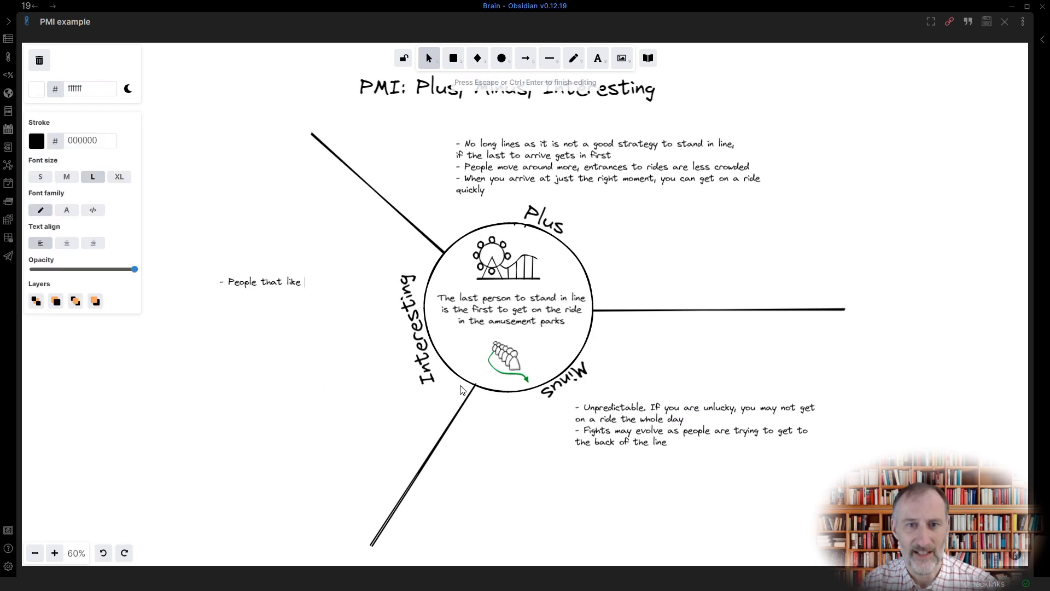
{"action": "type", "text": "to mix and mingle"}
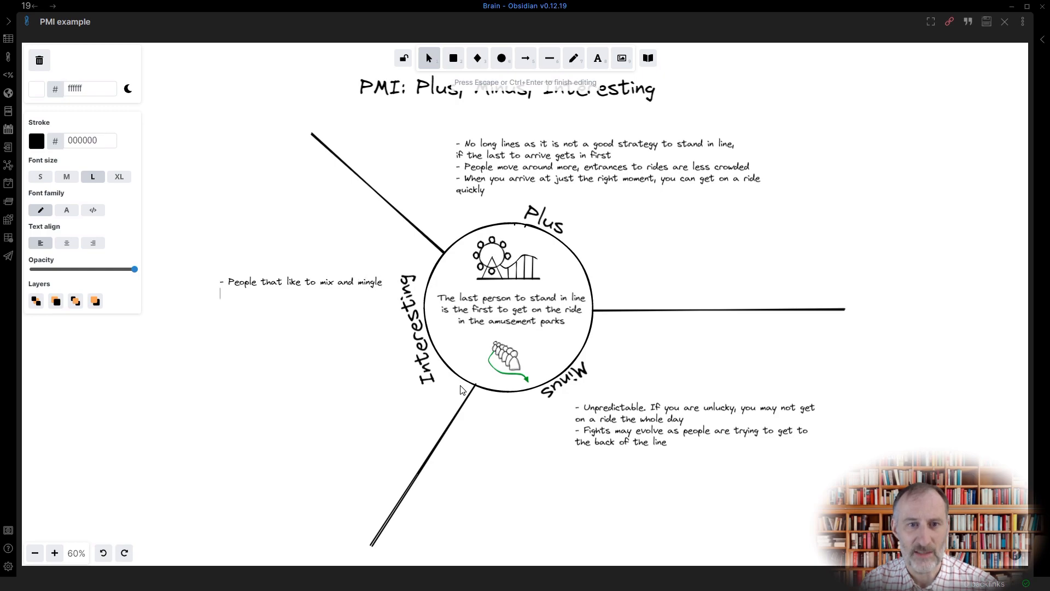
{"action": "type", "text": "might find this a great opportunity"}
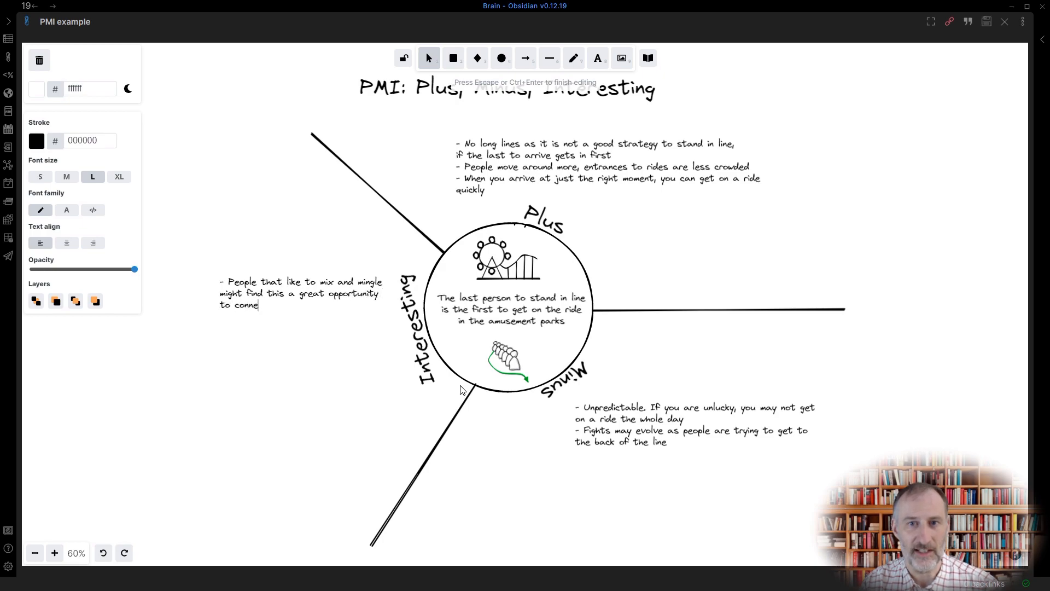
{"action": "type", "text": "ct with more people than"}
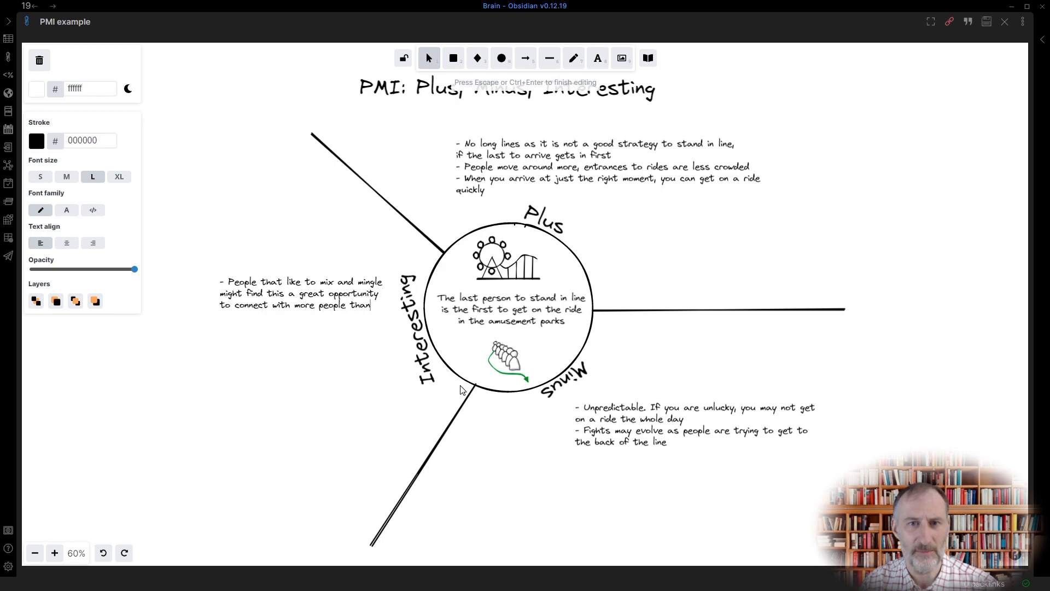
{"action": "type", "text": "just standing in lin"}
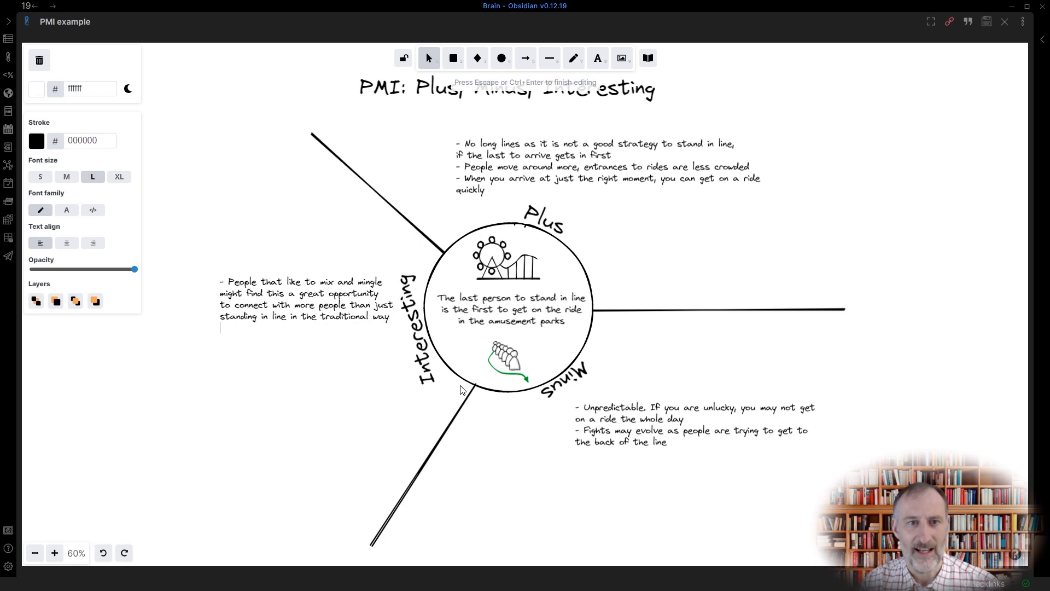
Step: Begin a second Interesting bullet: 'Maybe an inverse line would…'
{"action": "type", "text": "- Maybe an"}
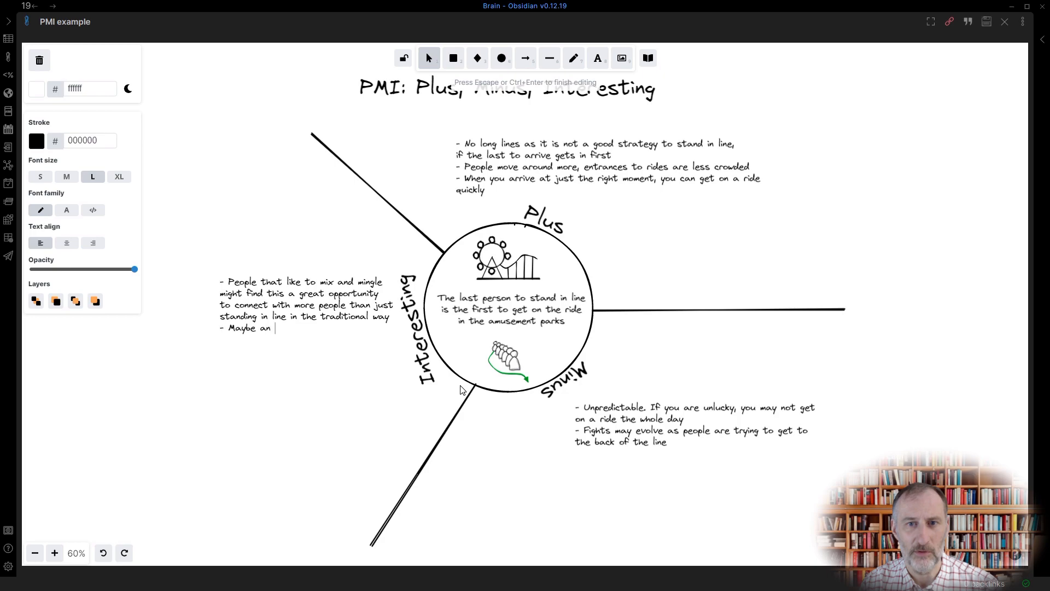
{"action": "type", "text": "inverse li"}
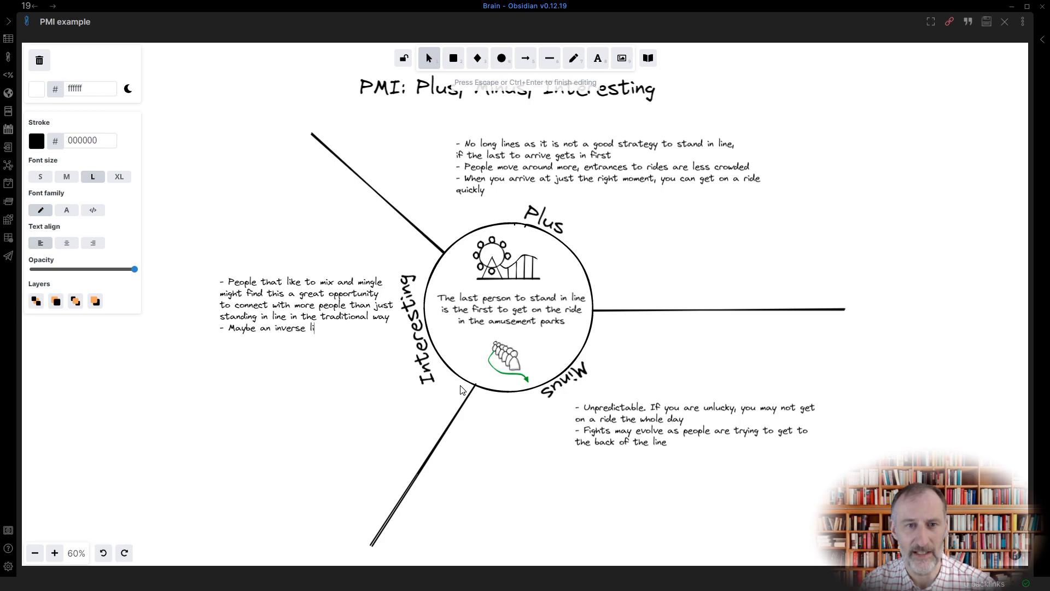
{"action": "type", "text": "ne would eva"}
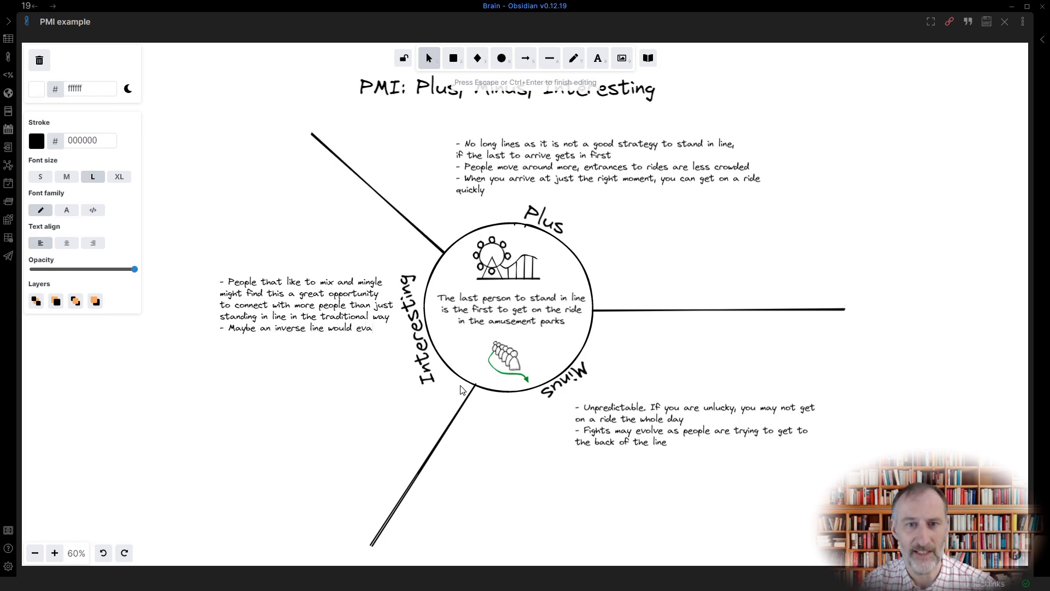